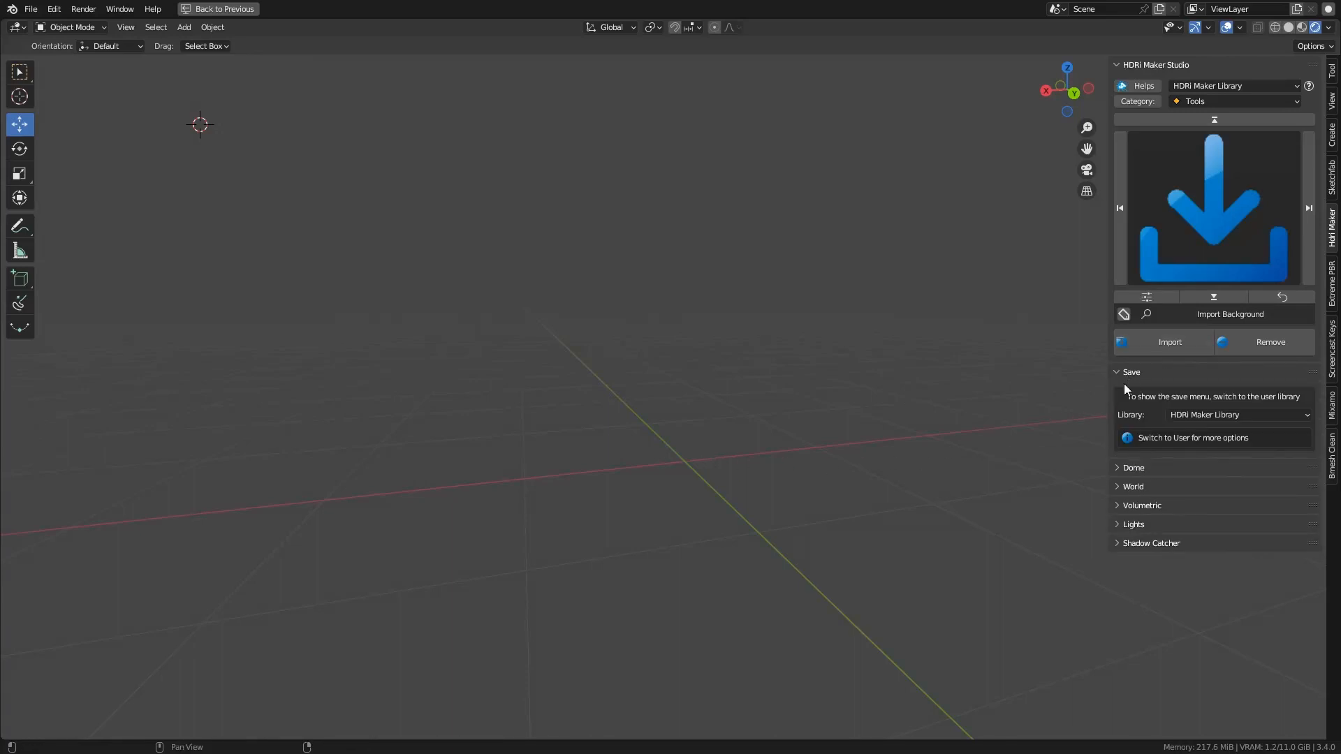
Switch HDRI Maker's library selector from Default to the User Library
click(1235, 415)
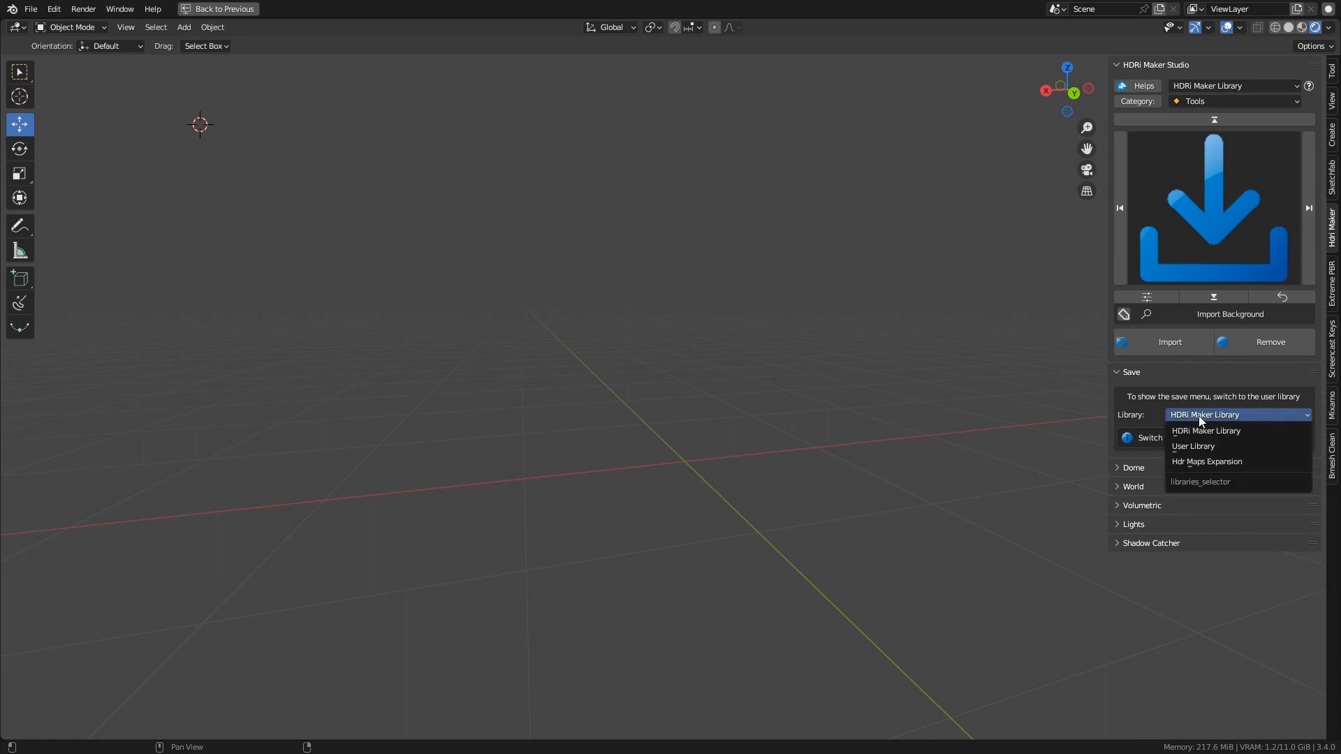
click(1193, 445)
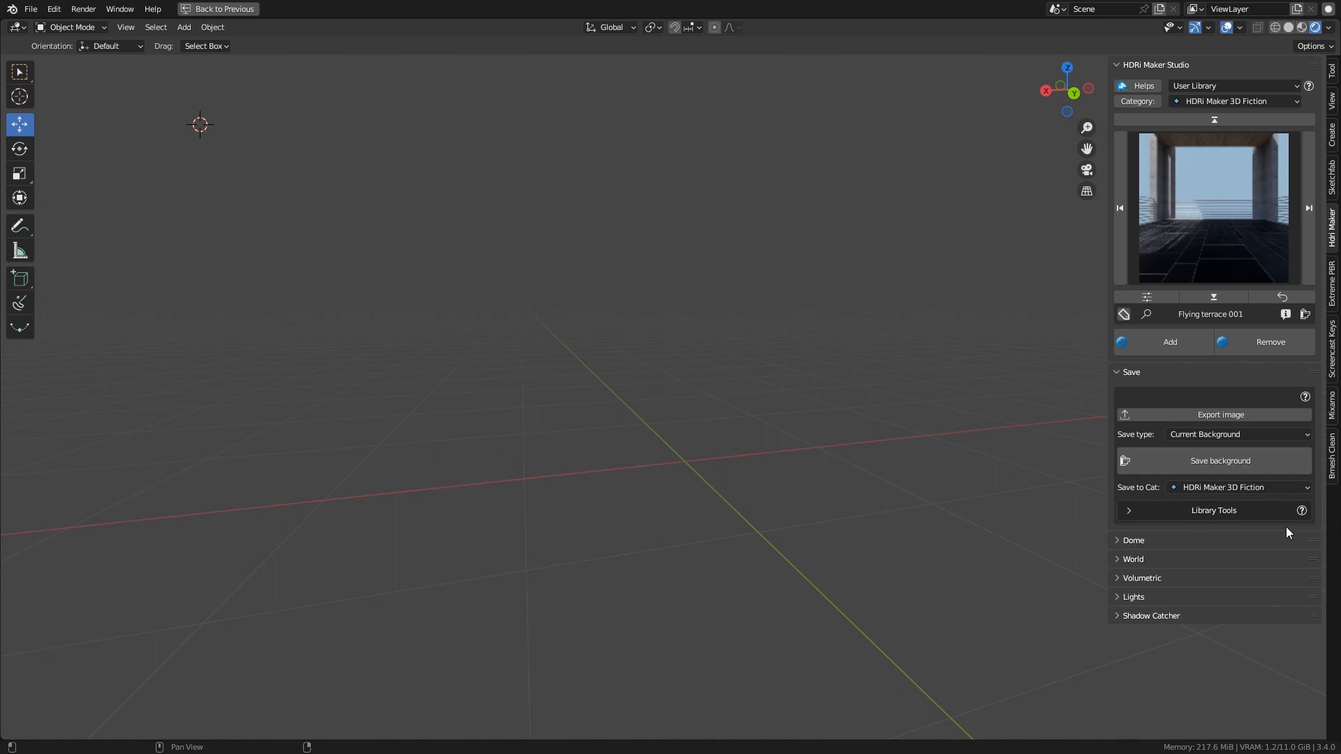
mouse_move(1163, 536)
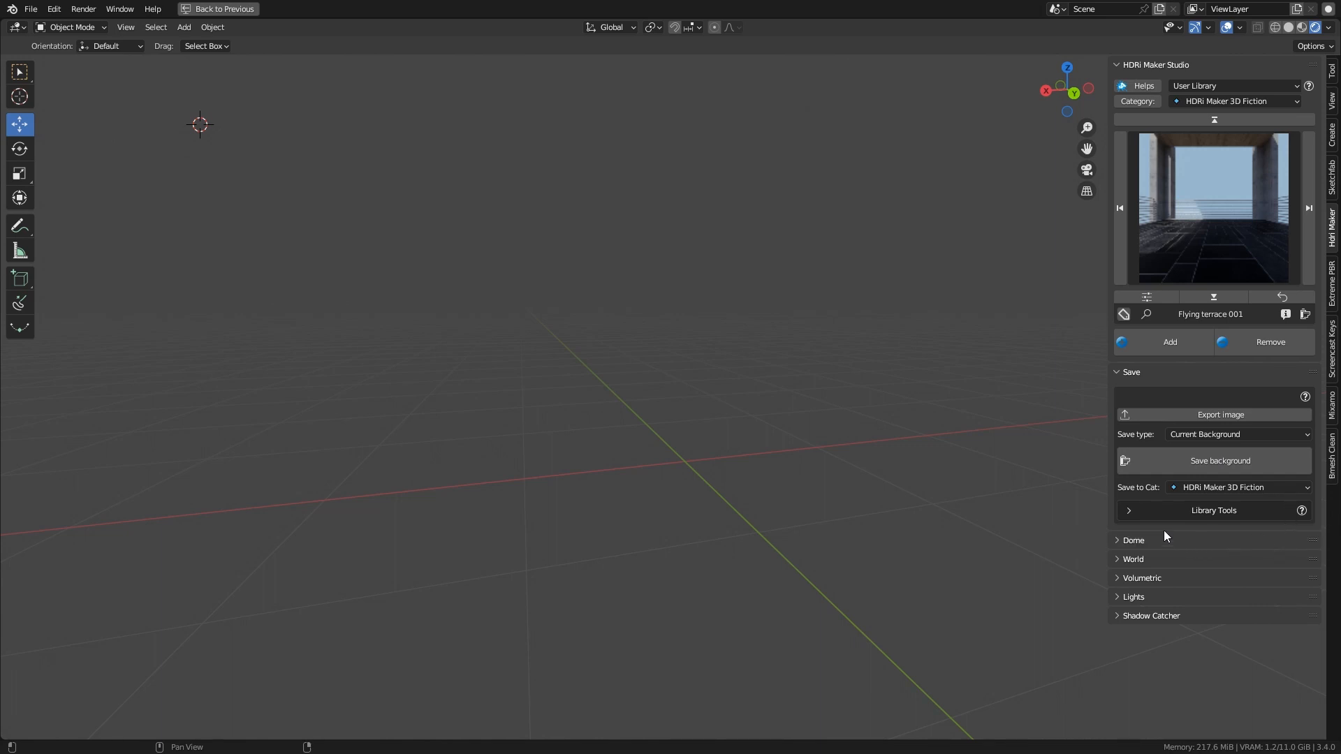
Add a new user category named 'My Category Name' via the Library Tools and confirm it
click(1212, 511)
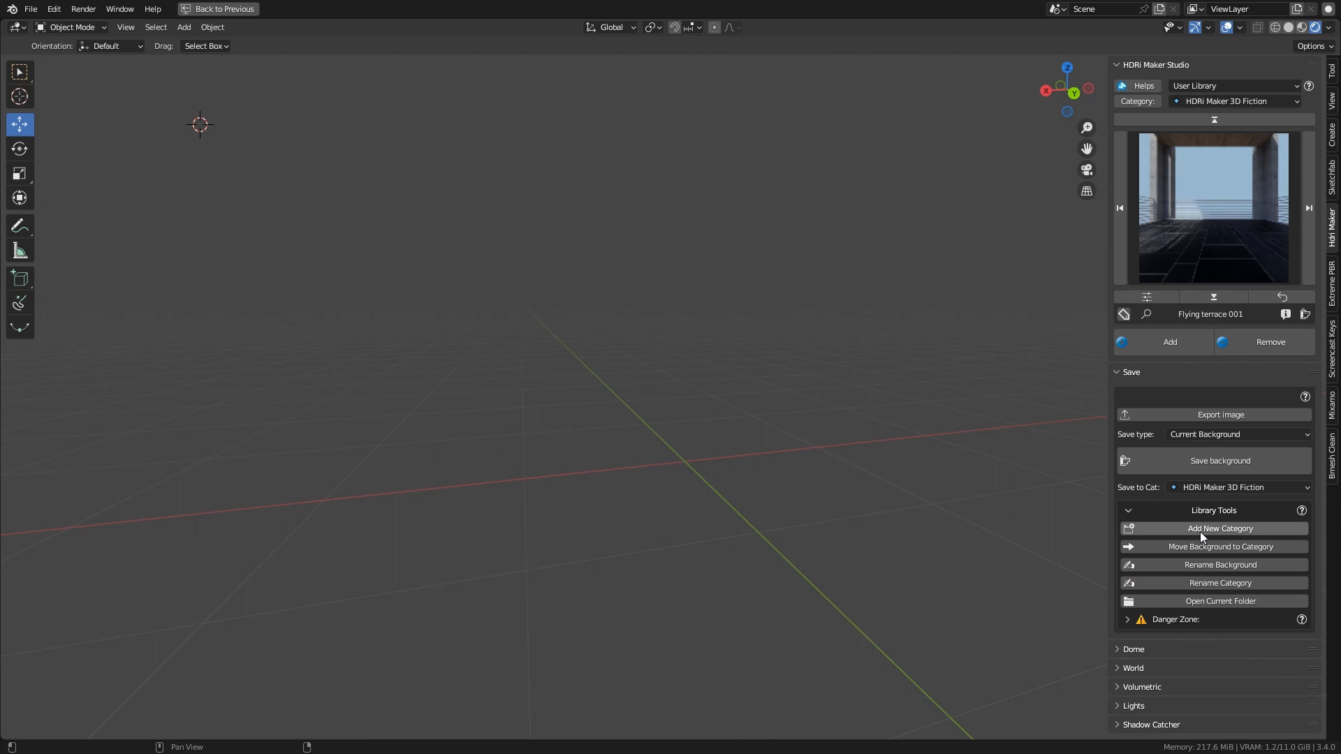
mouse_move(1220, 528)
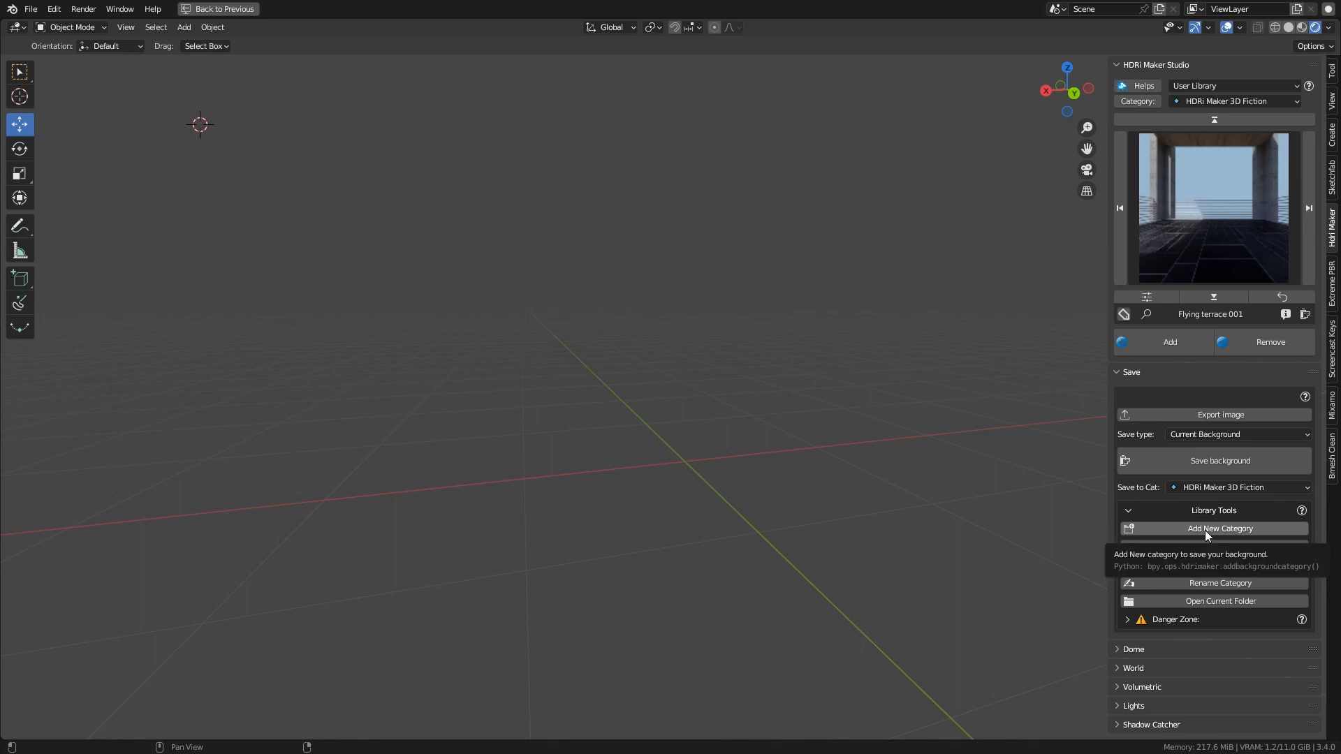
click(1220, 528)
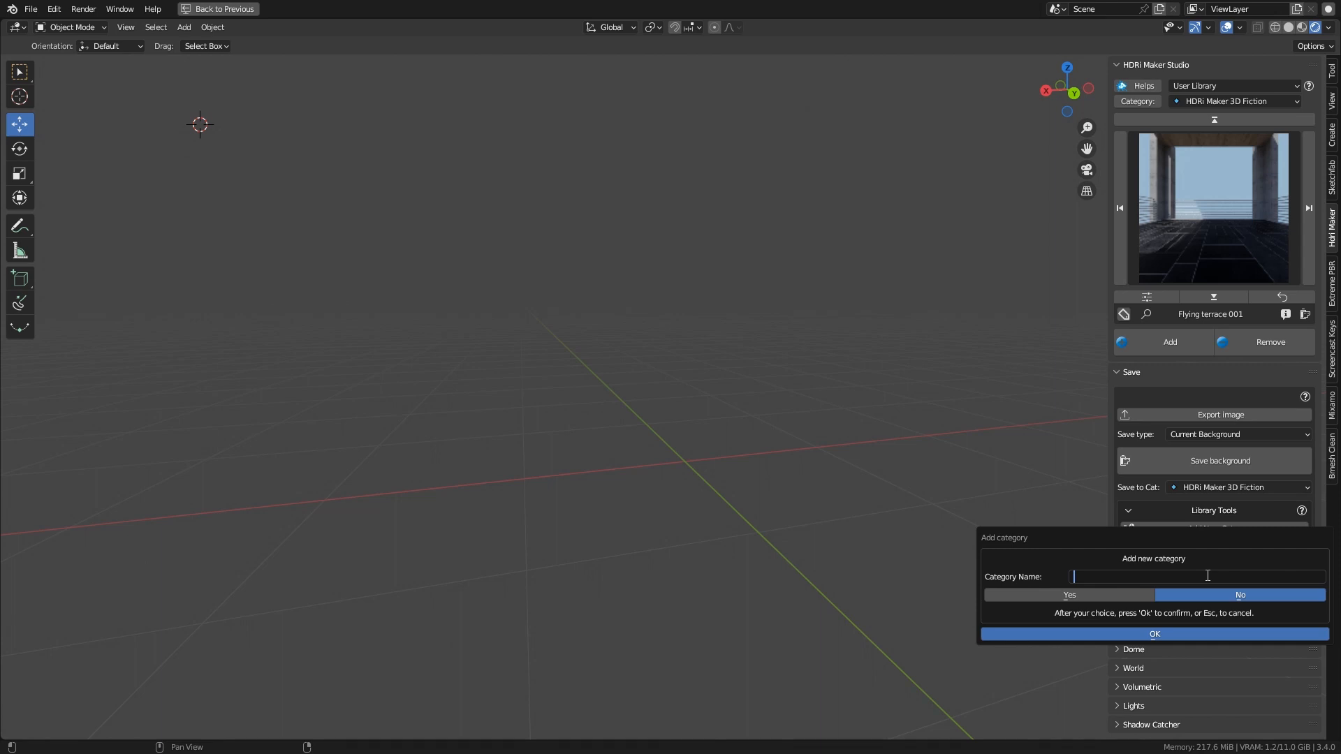
text(My Catego)
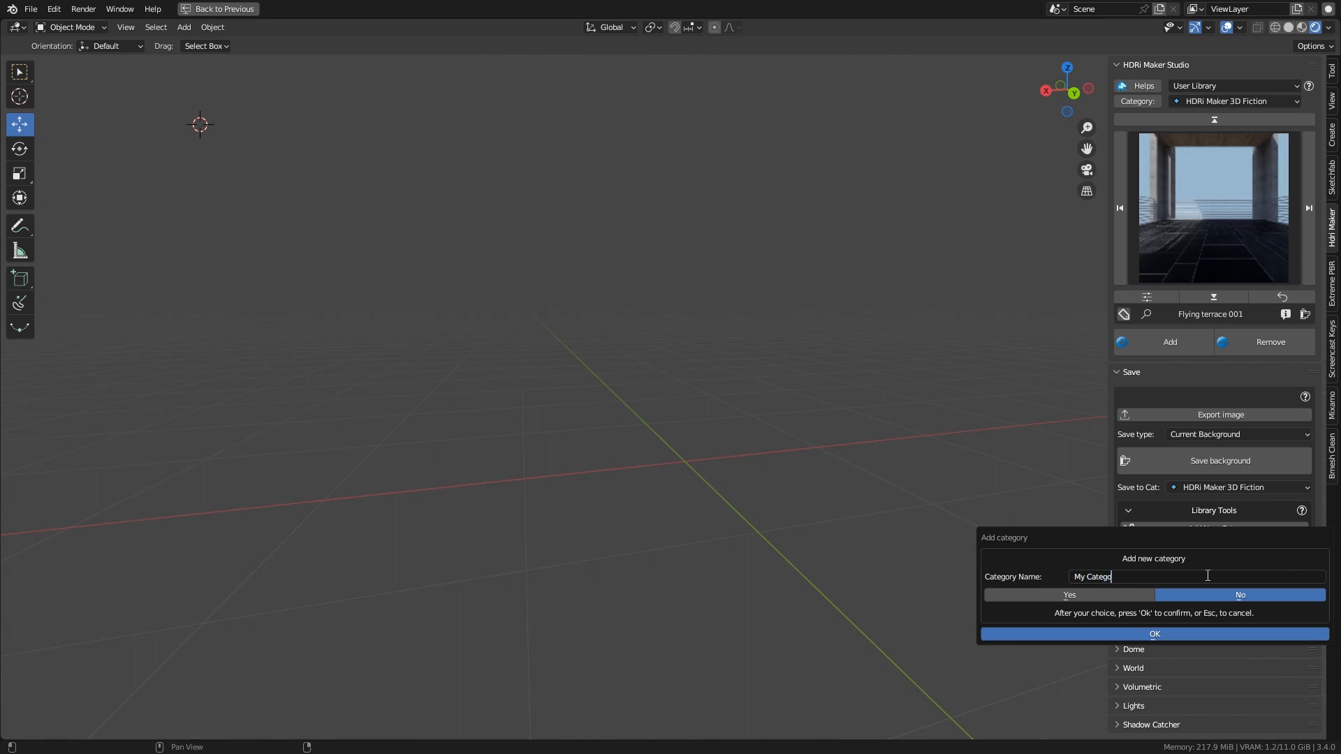
text(ry)
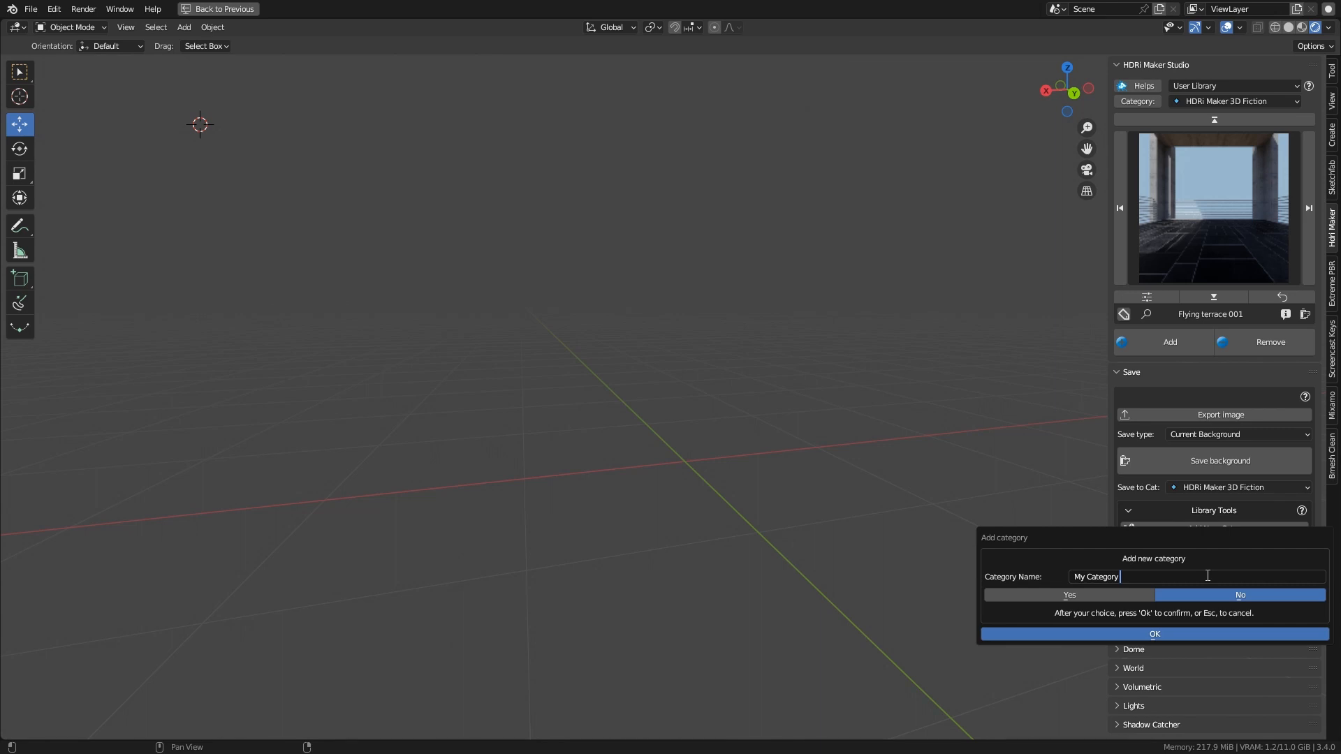
text(Name)
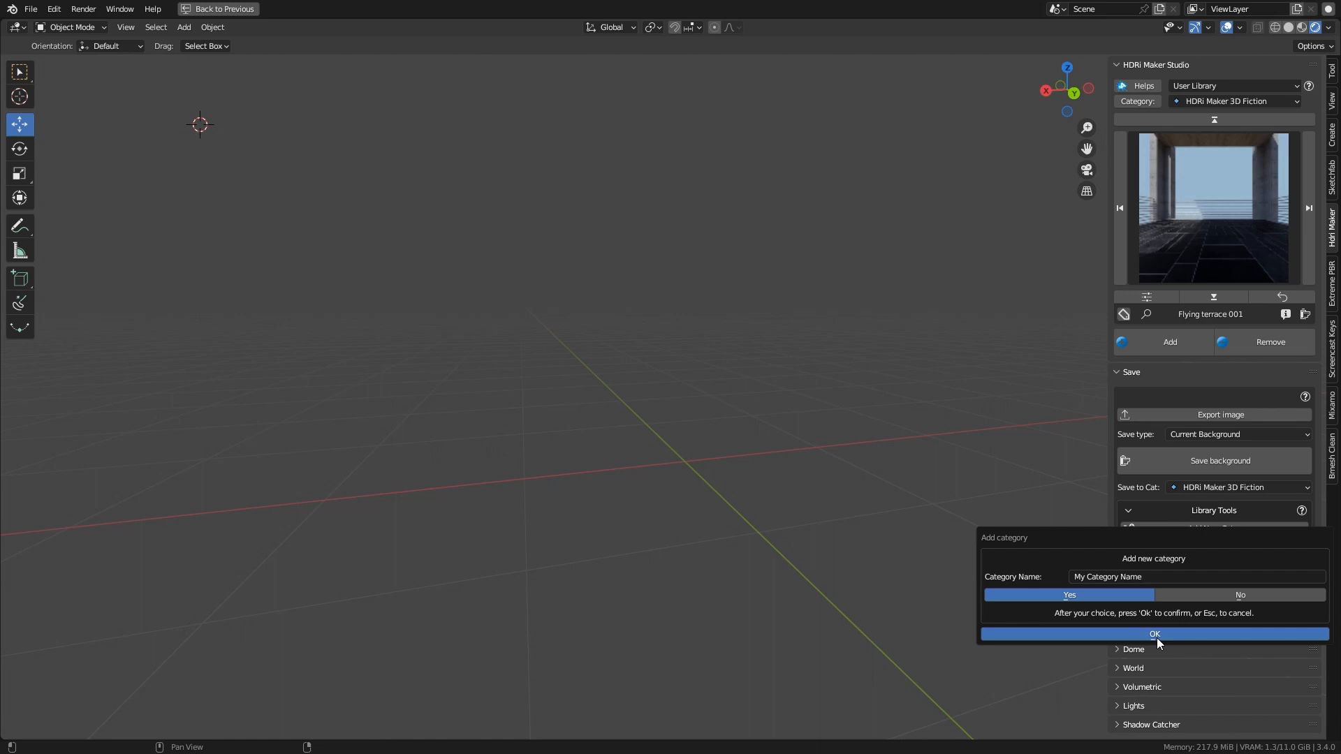
click(1154, 635)
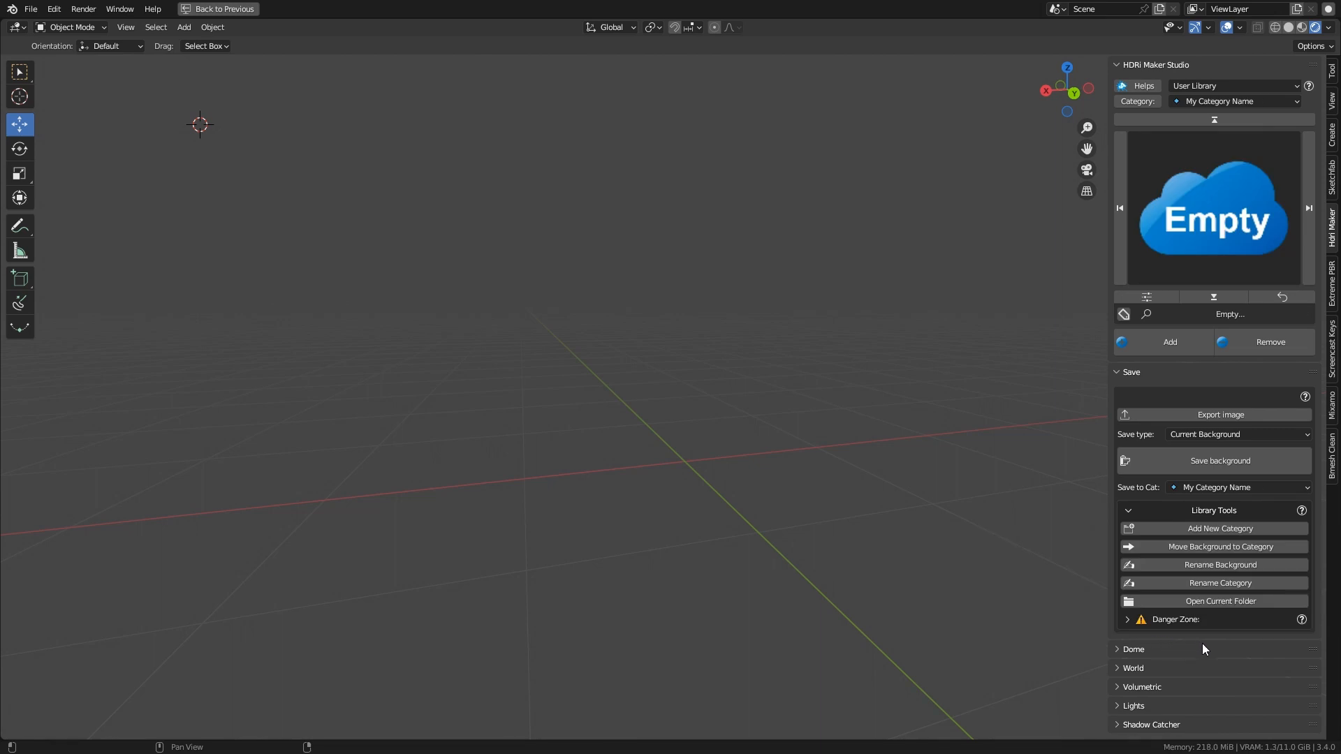
Change the save type to 'Batch from folder'
click(1236, 433)
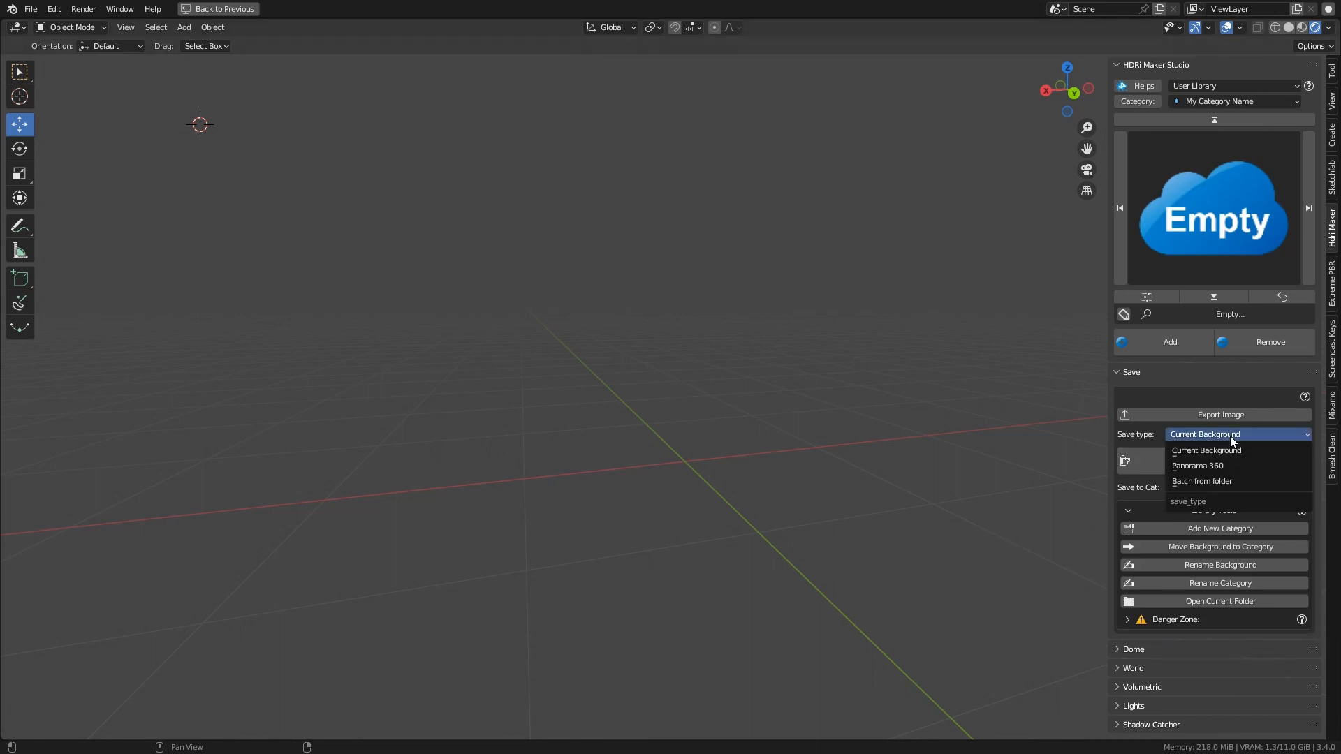
mouse_move(1207, 450)
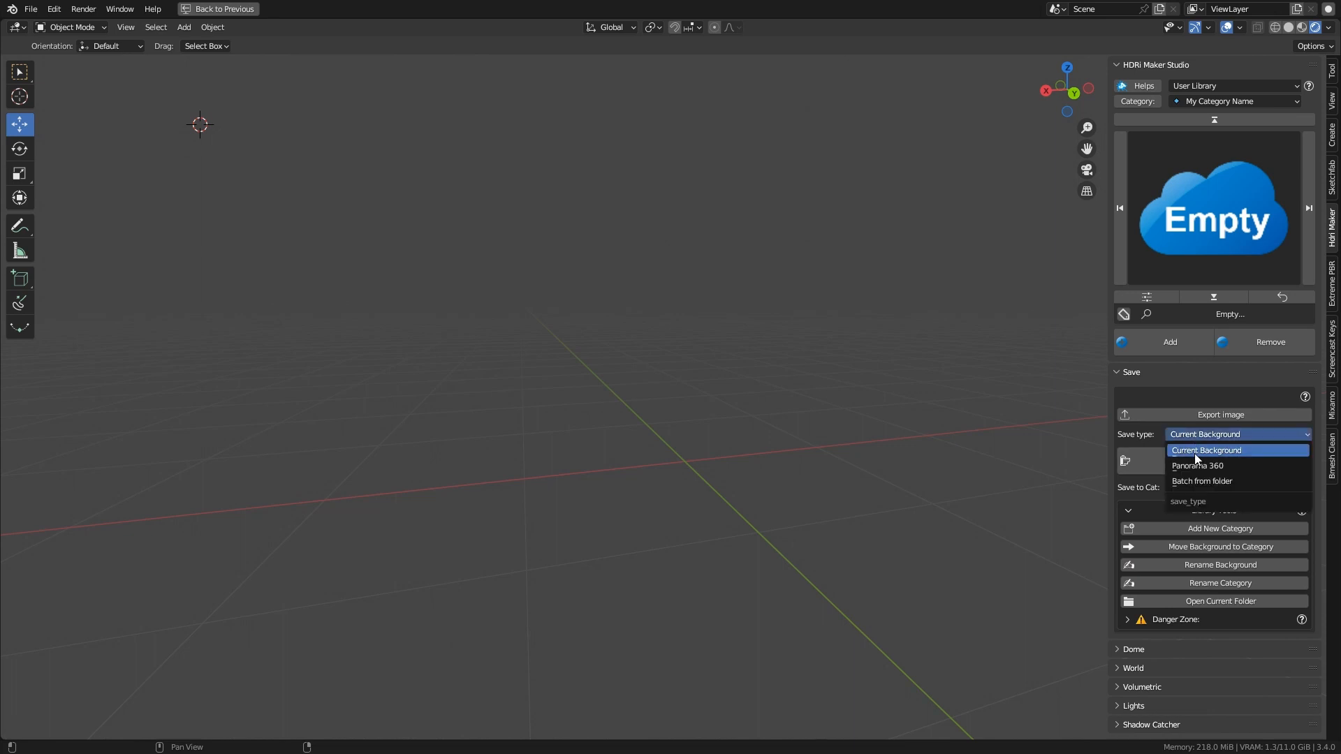
click(1201, 481)
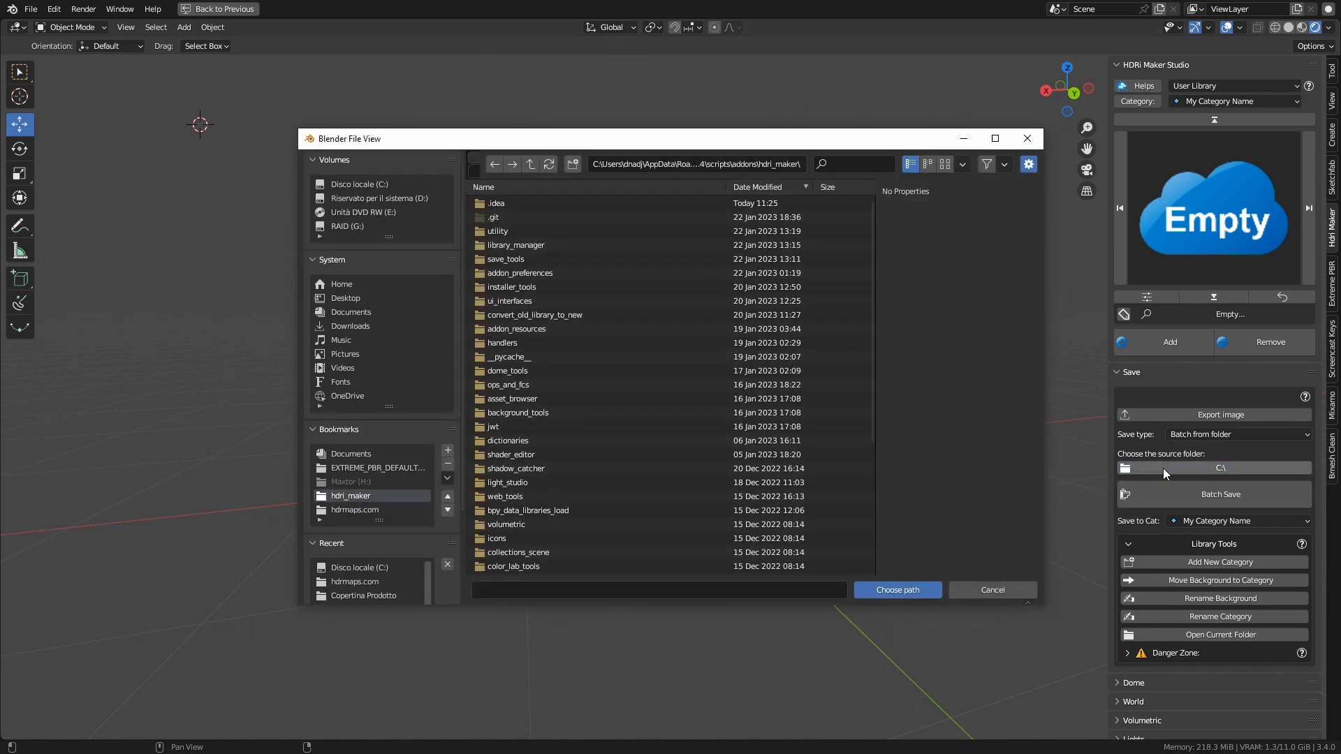
Choose the hdrmaps.com folder of EXR backgrounds as the batch source path
click(355, 510)
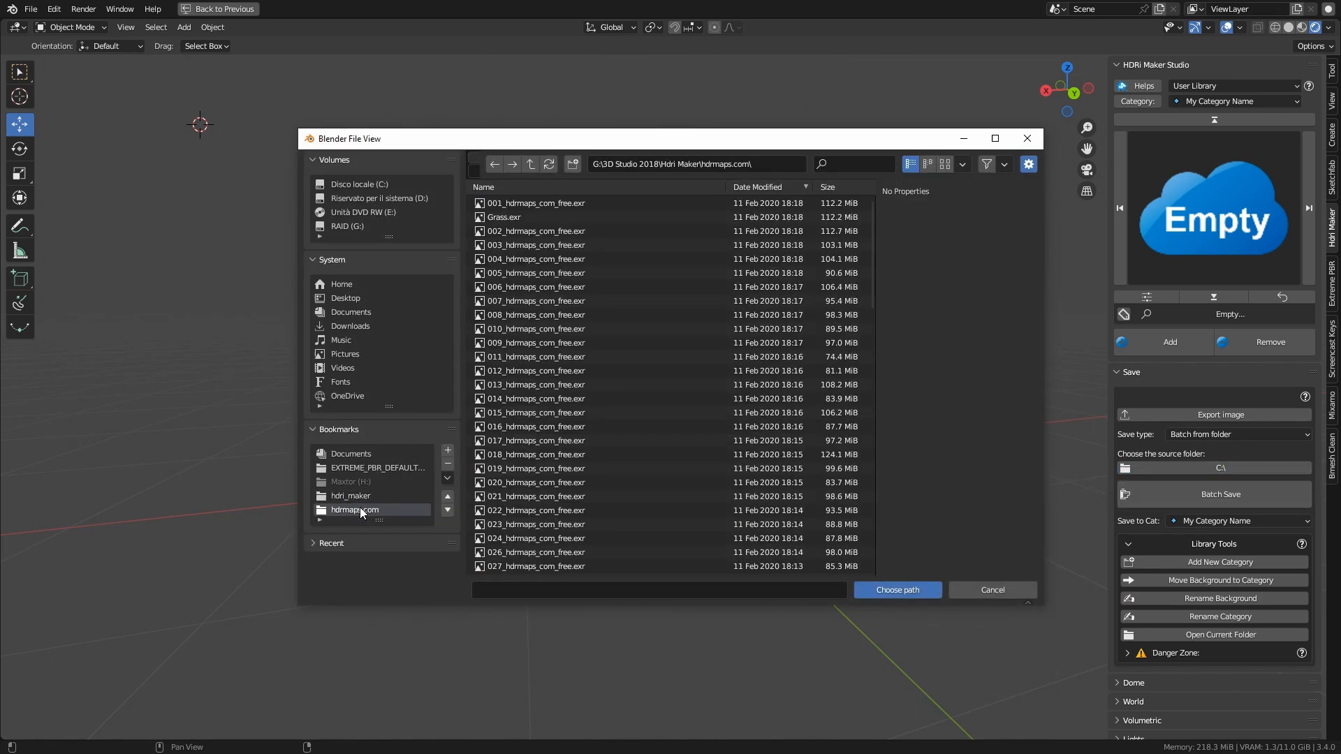
click(535, 203)
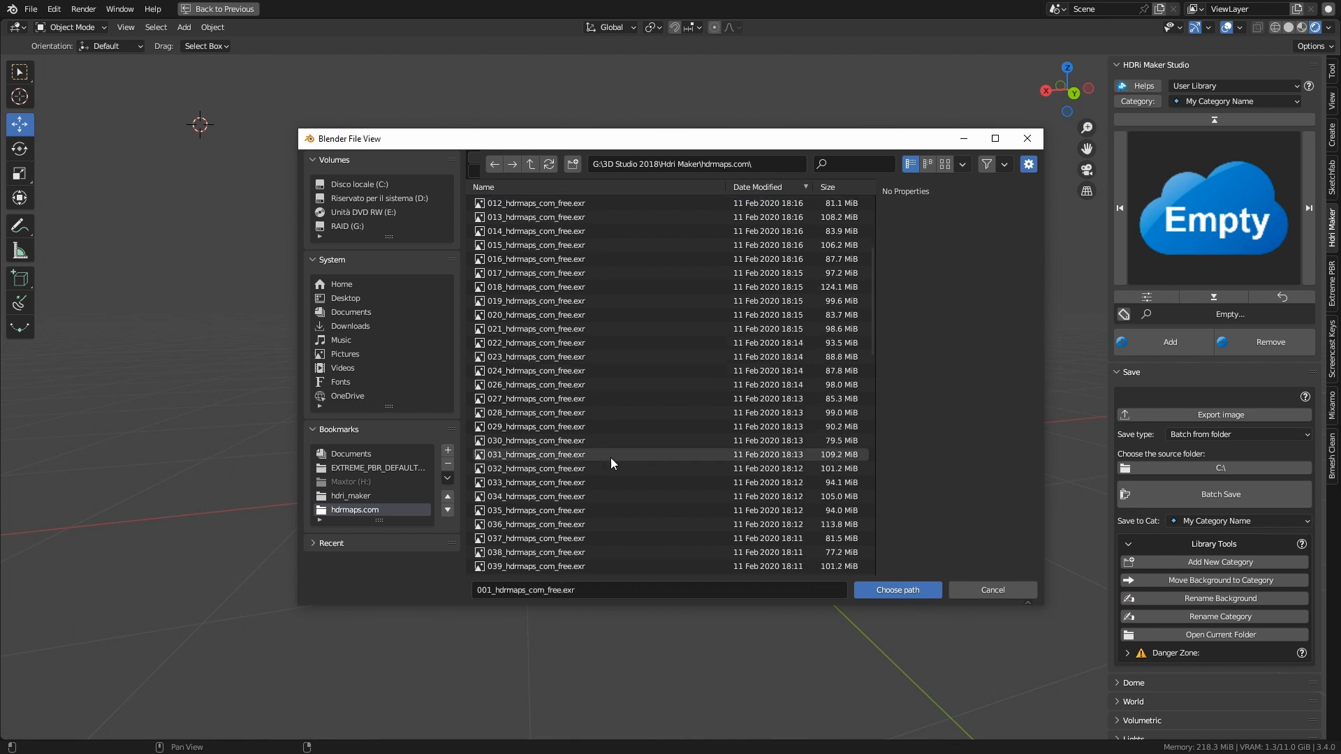
scroll(down, 3)
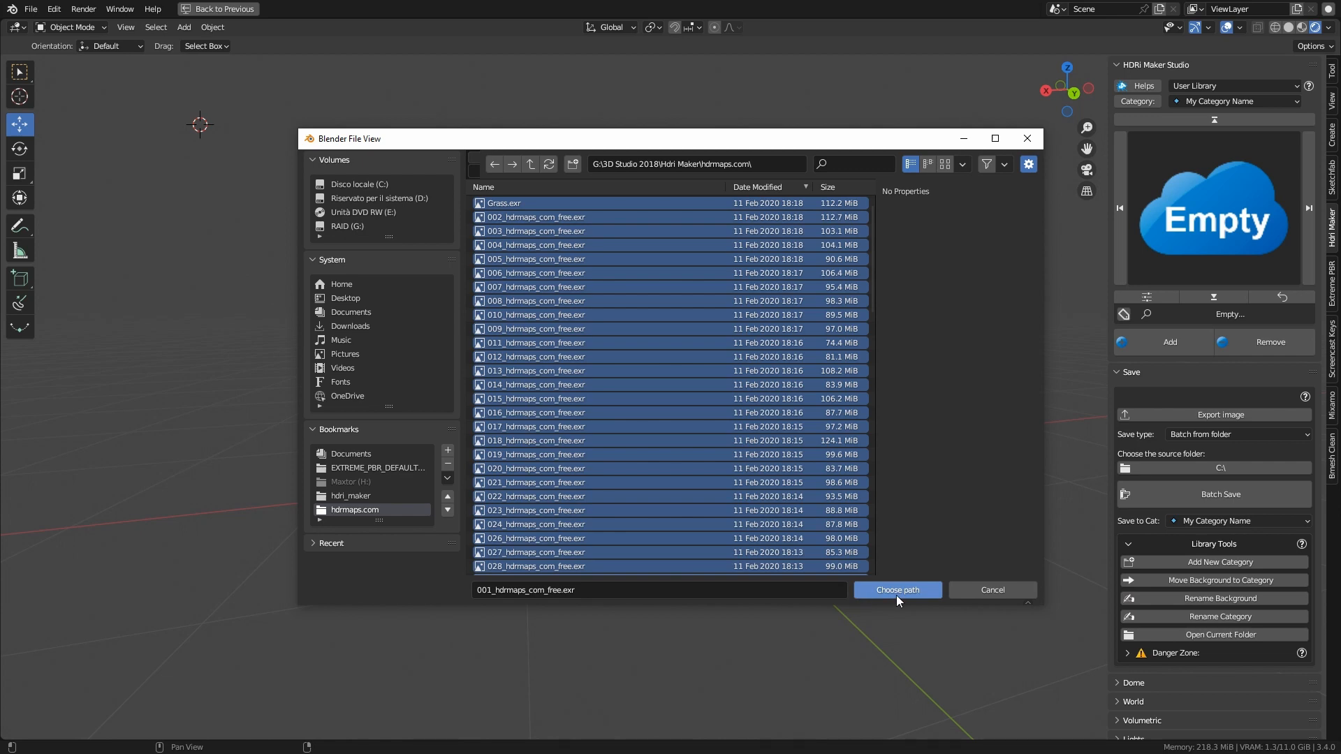
click(897, 589)
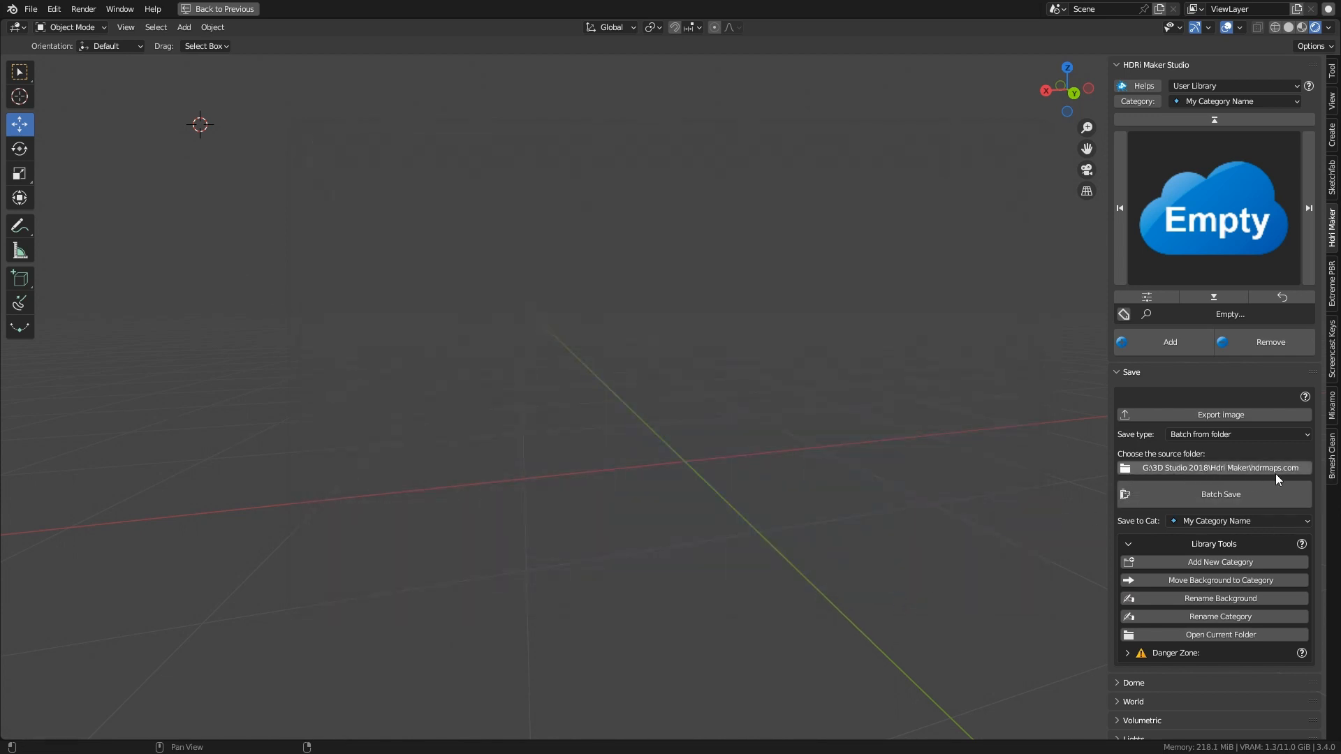
mouse_move(1221, 495)
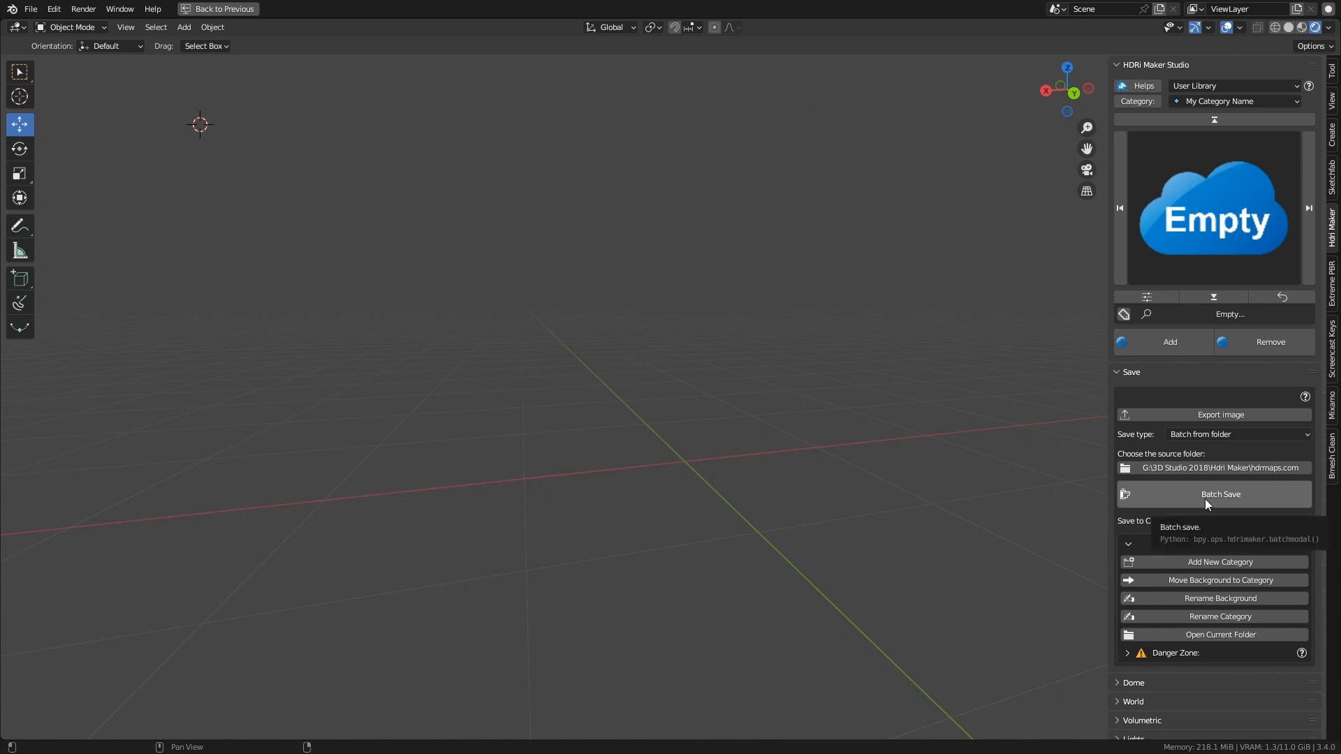
Remove two files from the batch file list and confirm building the library from 93 backgrounds
click(1219, 495)
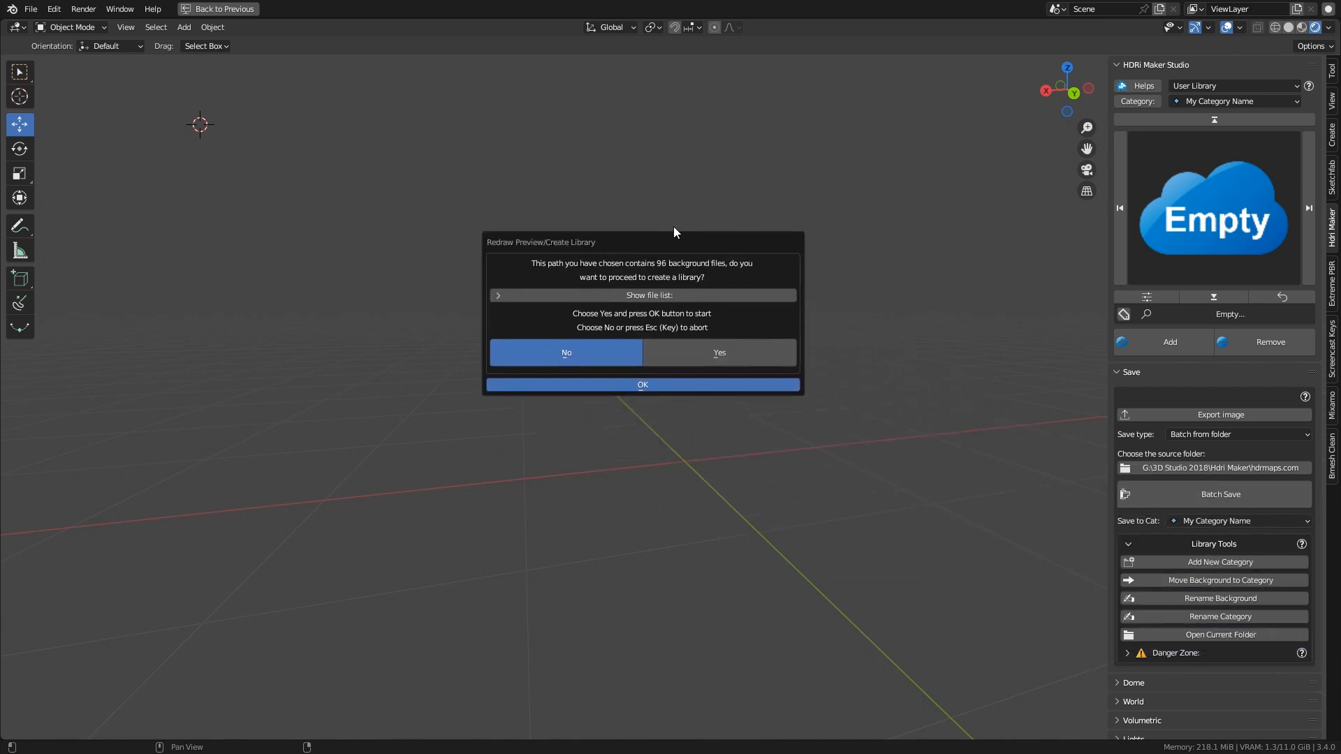
click(643, 294)
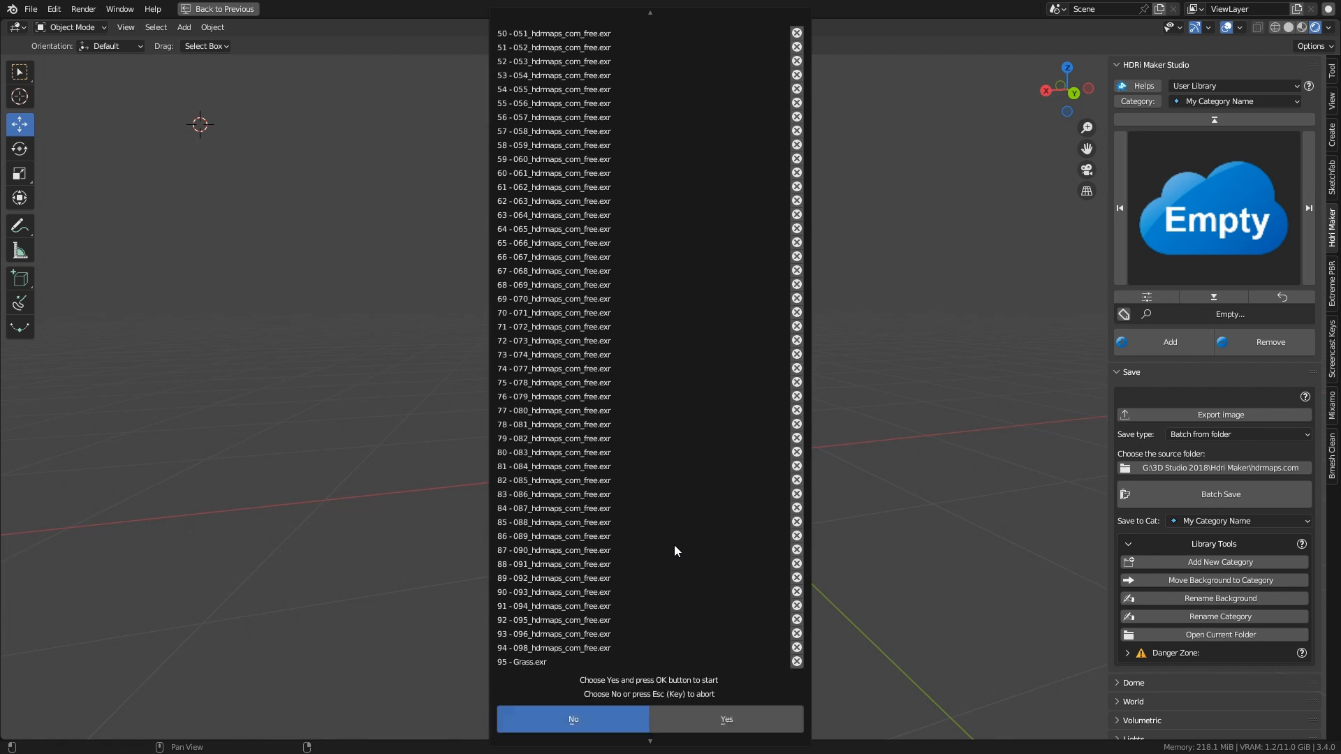
mouse_move(795, 662)
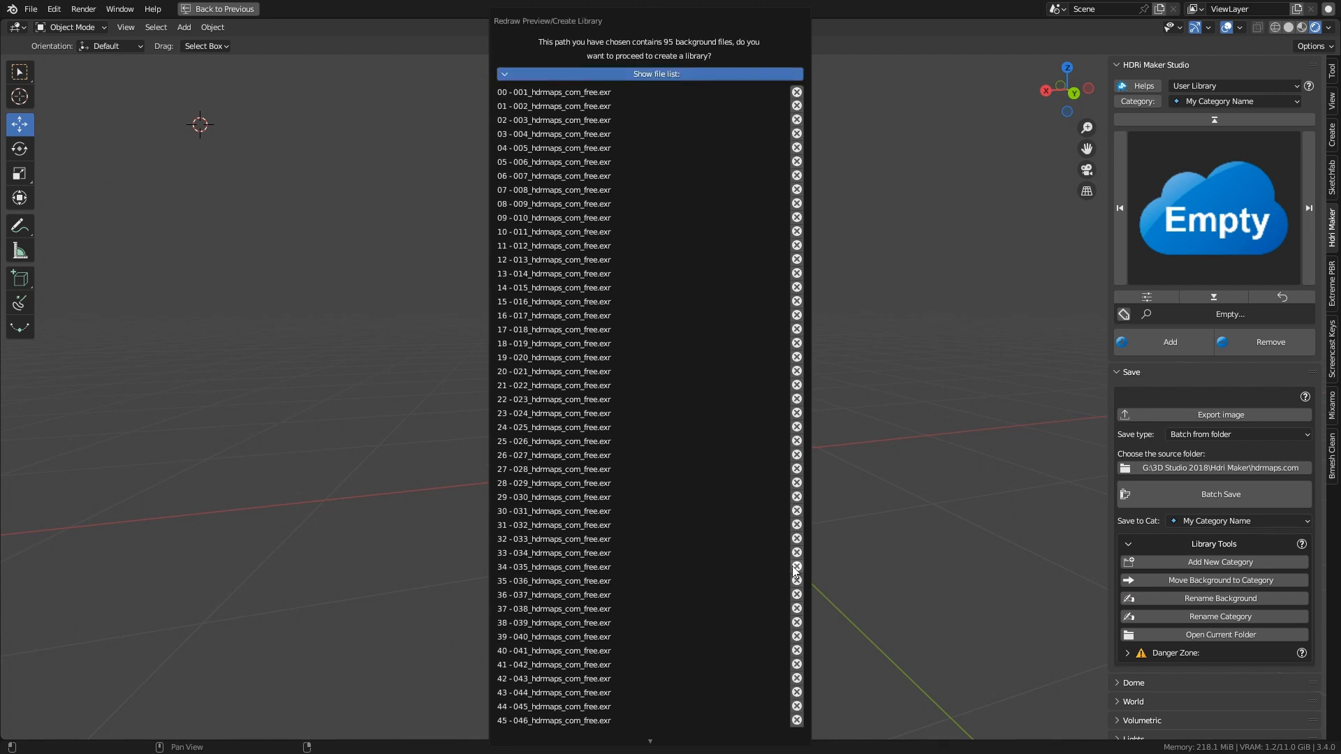
click(796, 106)
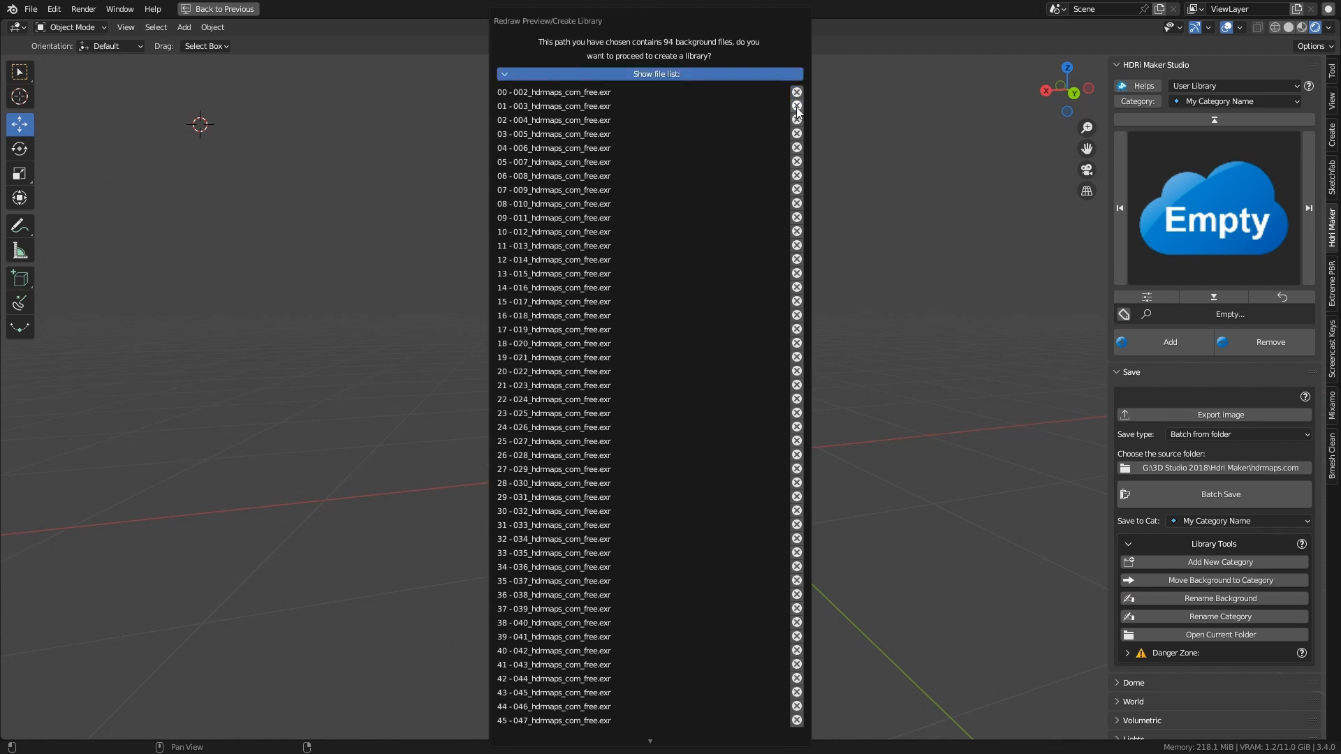
click(794, 107)
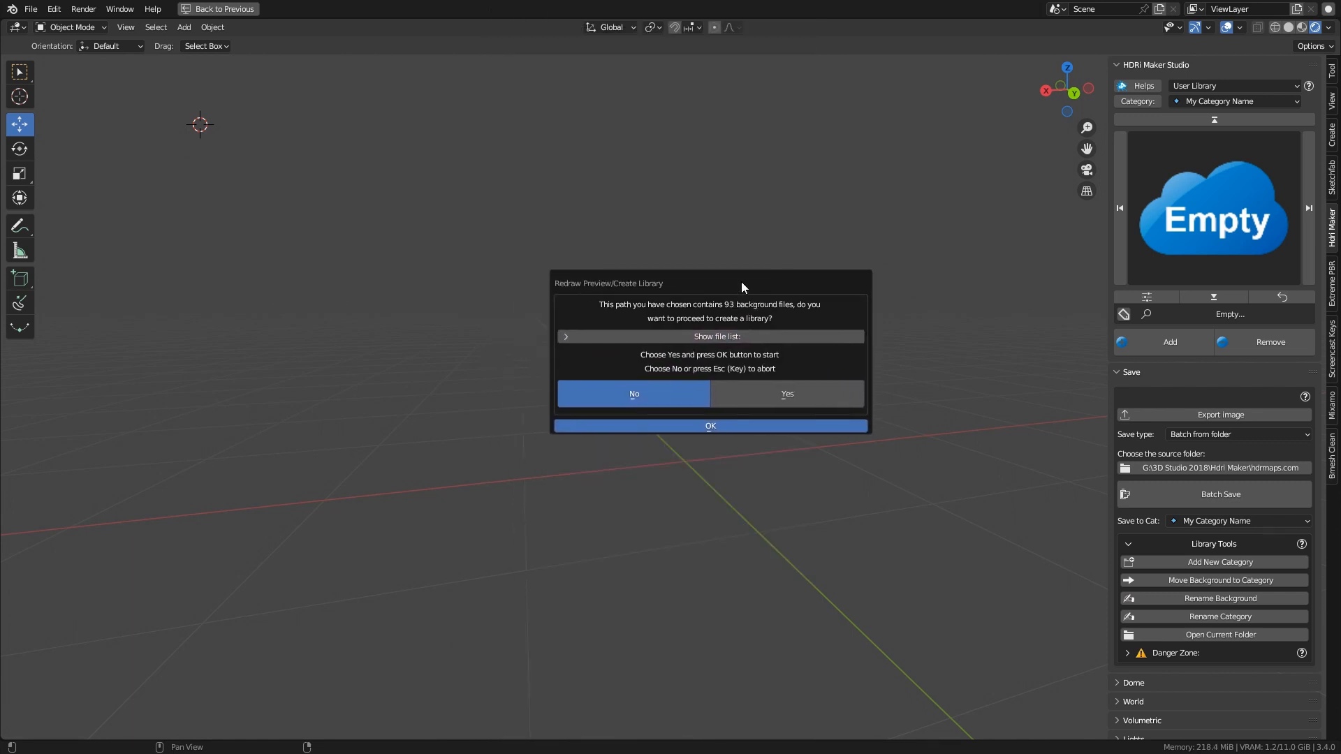
mouse_move(747, 307)
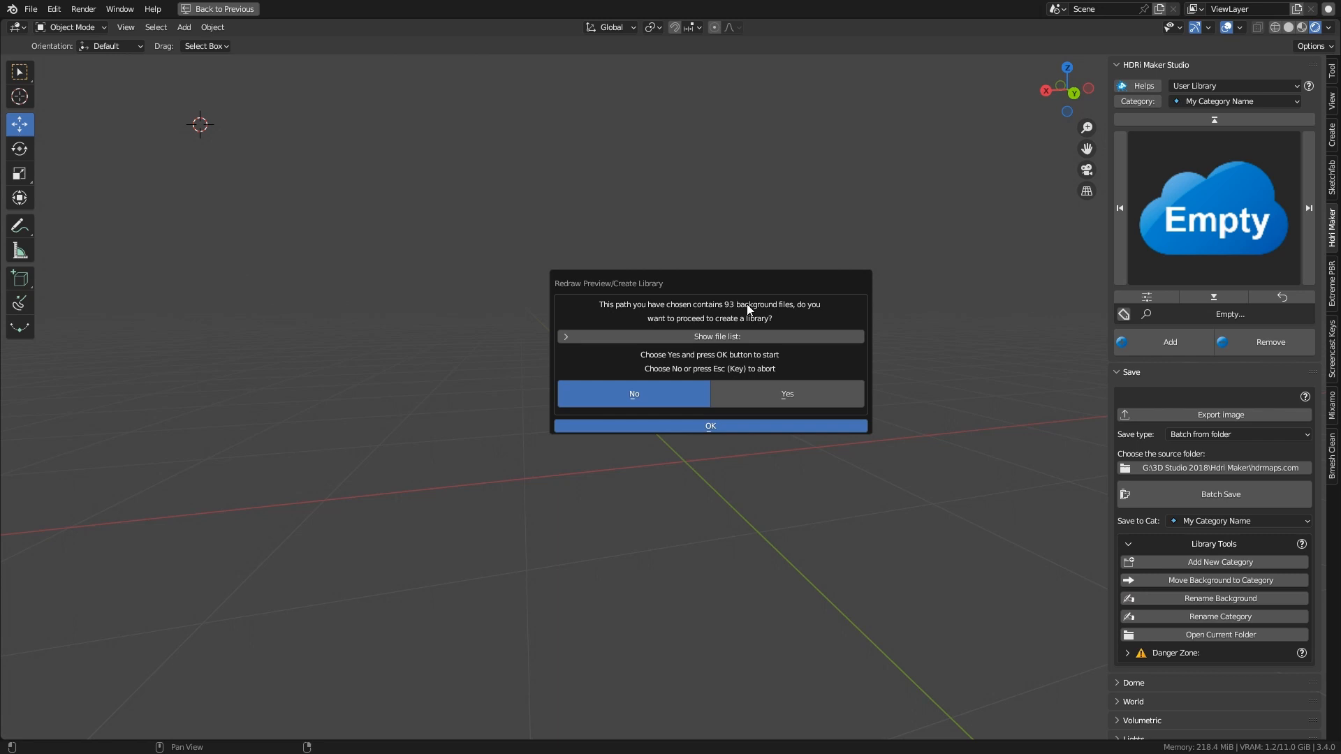
mouse_move(769, 326)
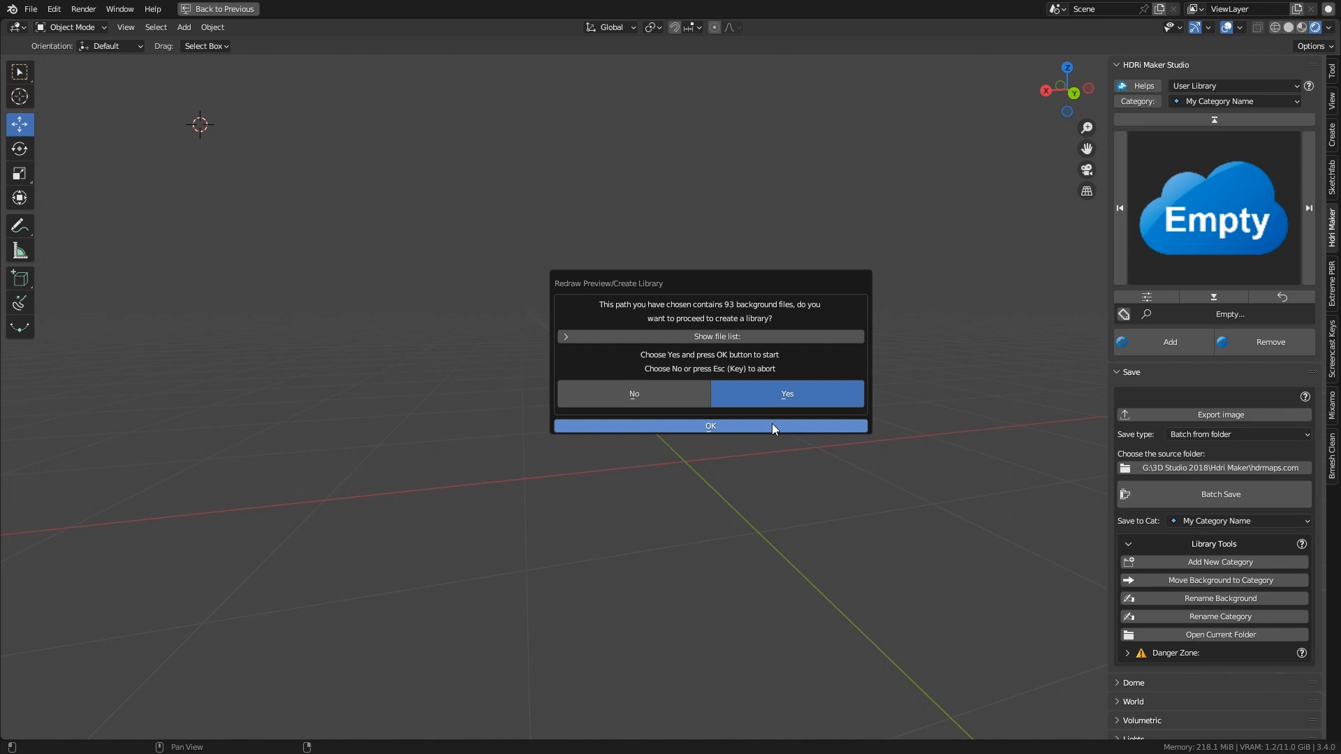
click(709, 426)
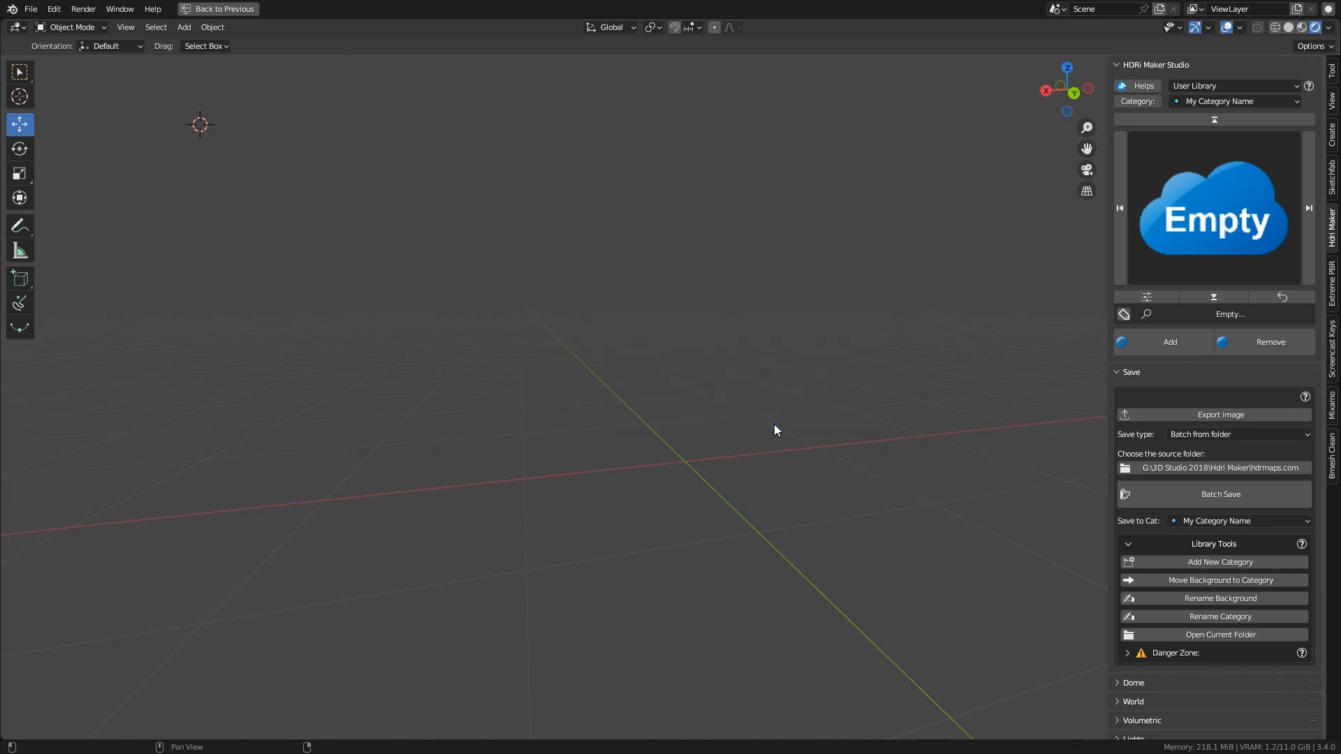
mouse_move(1122, 391)
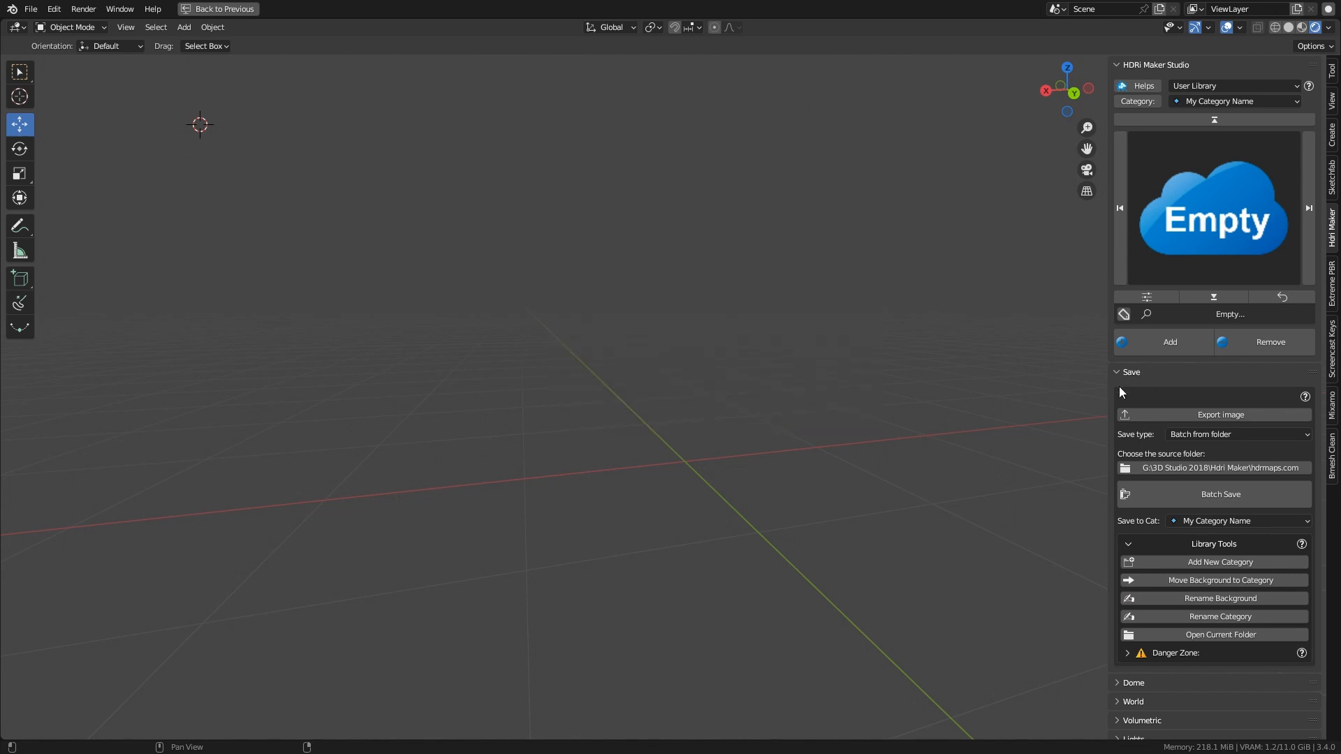
Launch the batch preview generation into My Category Name
click(1219, 494)
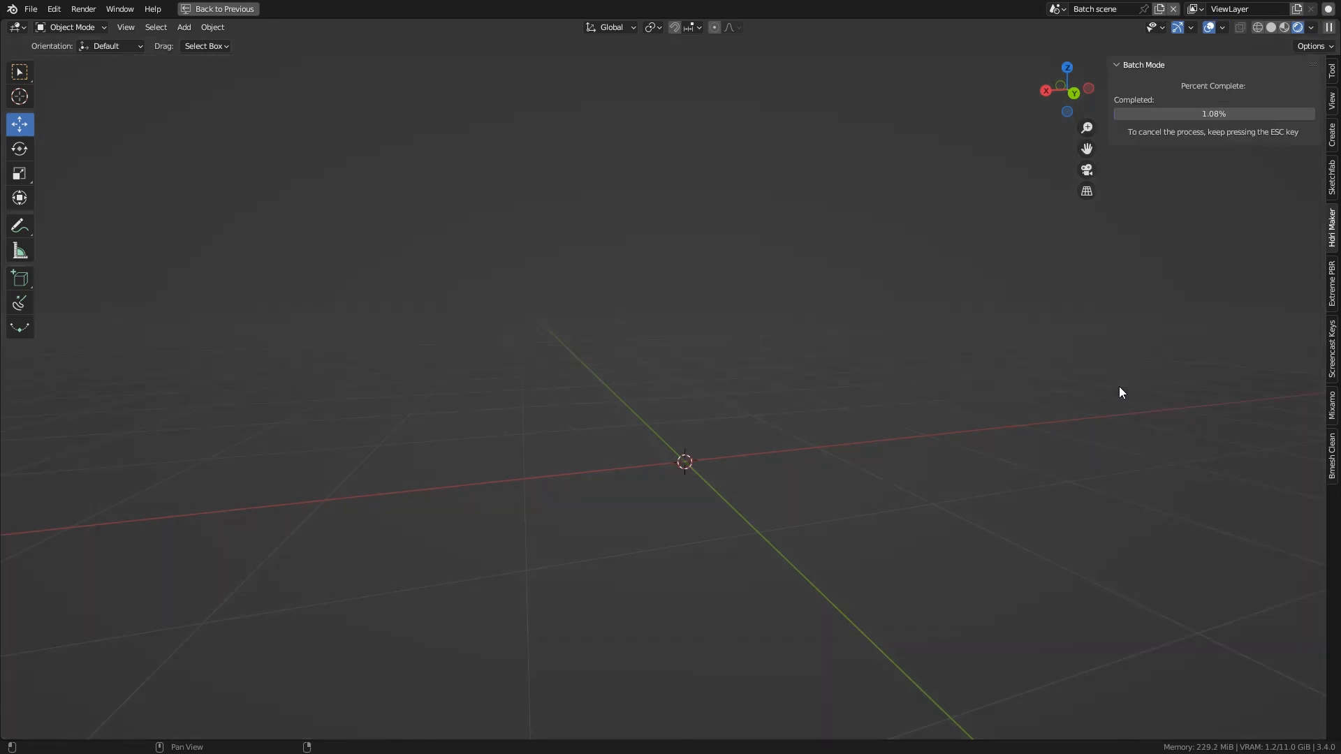
mouse_move(1130, 97)
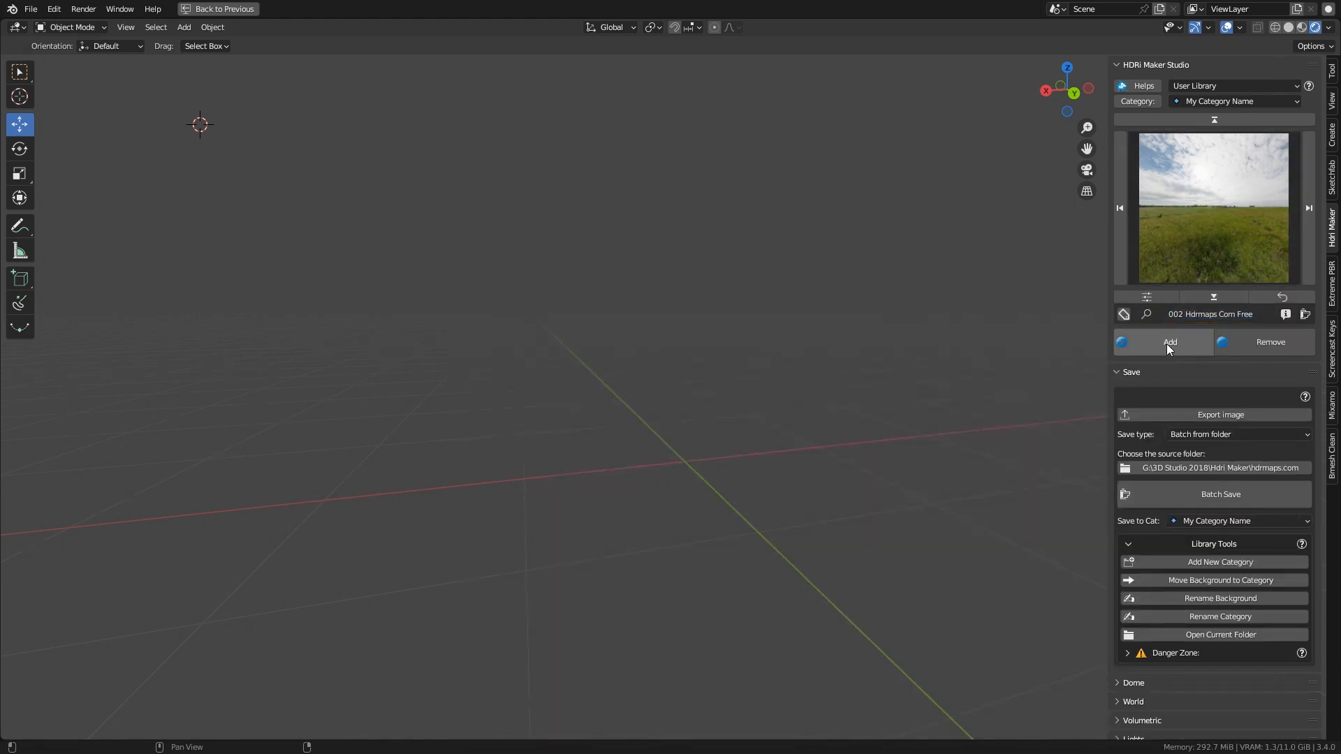
Apply imported backgrounds to the scene world, browse to the next one, then show the category's thumbnail grid
click(1169, 341)
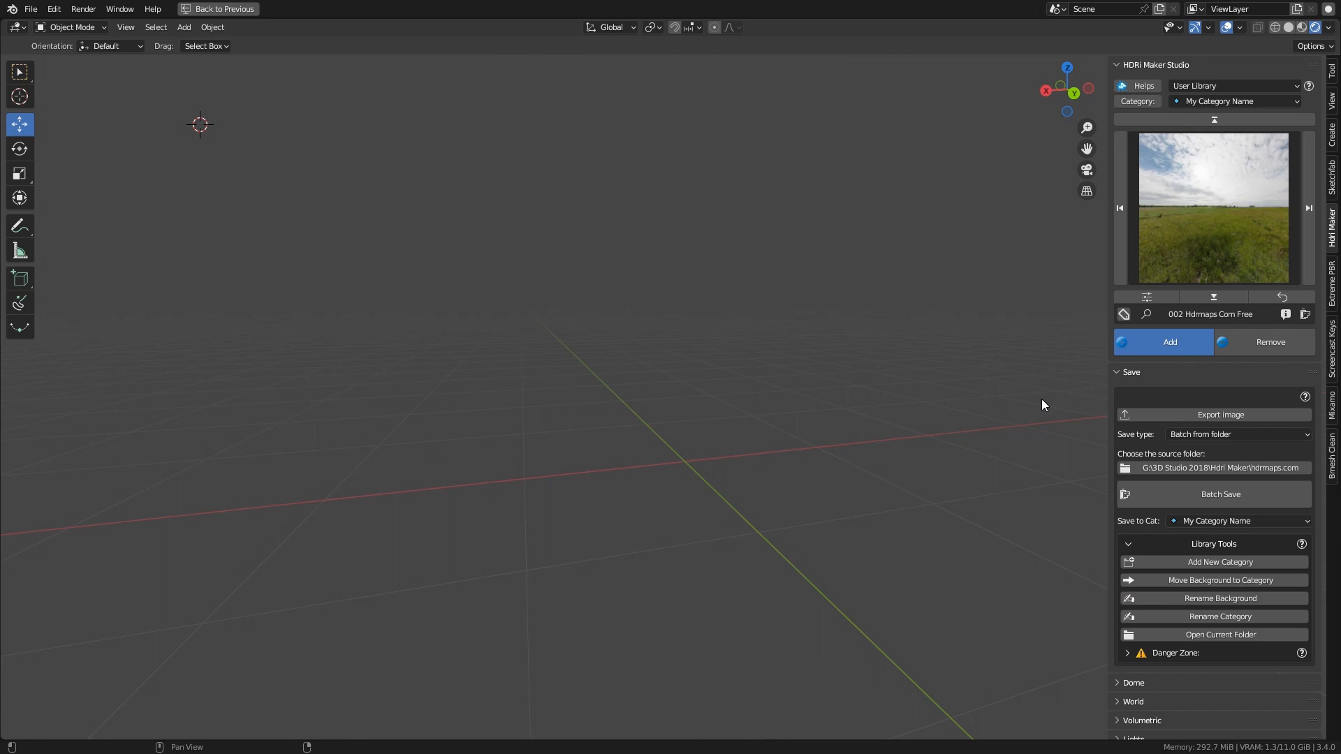
click(1169, 342)
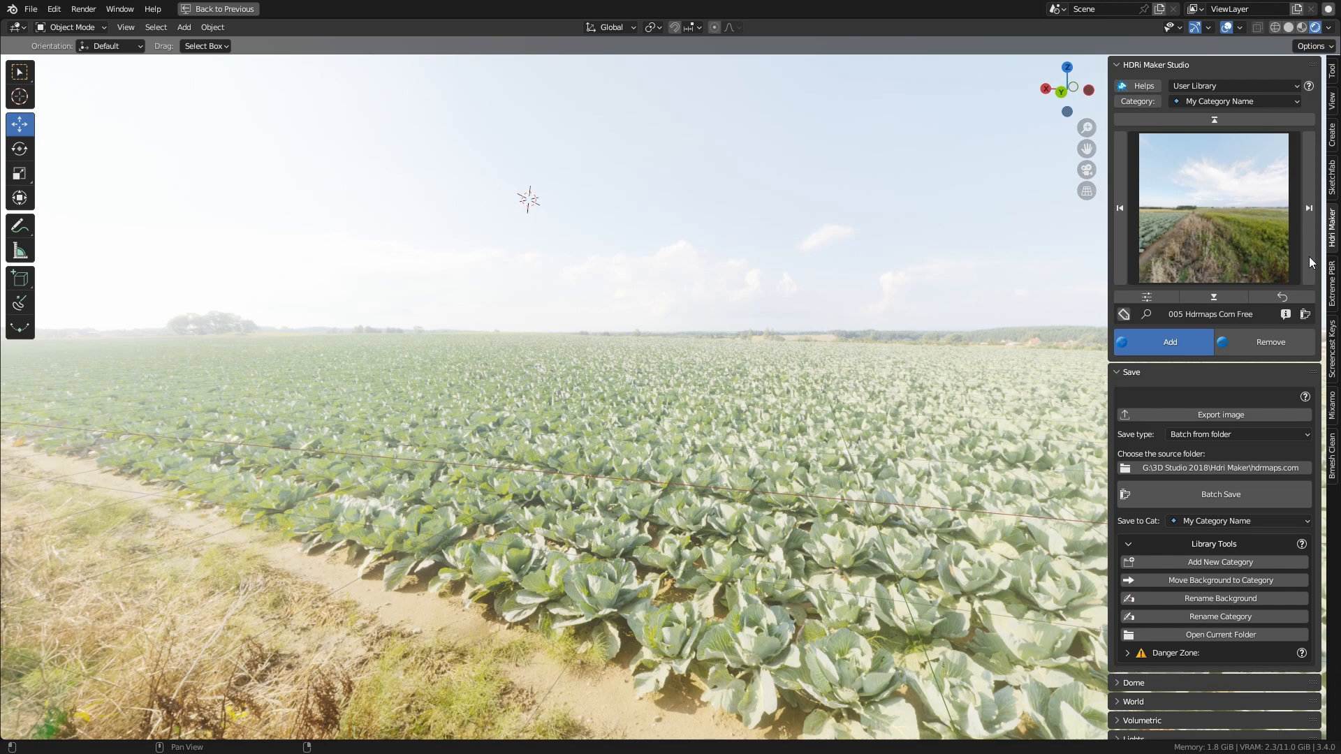
click(1307, 208)
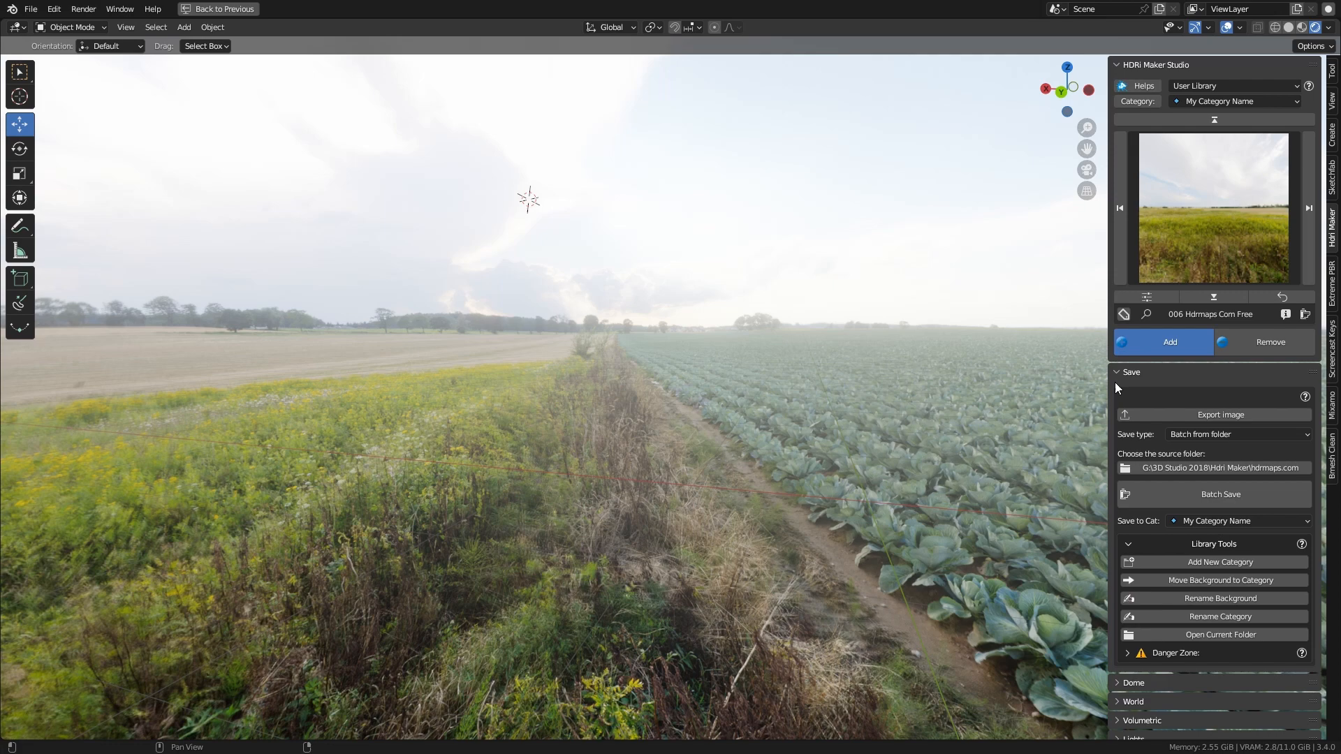
click(1130, 371)
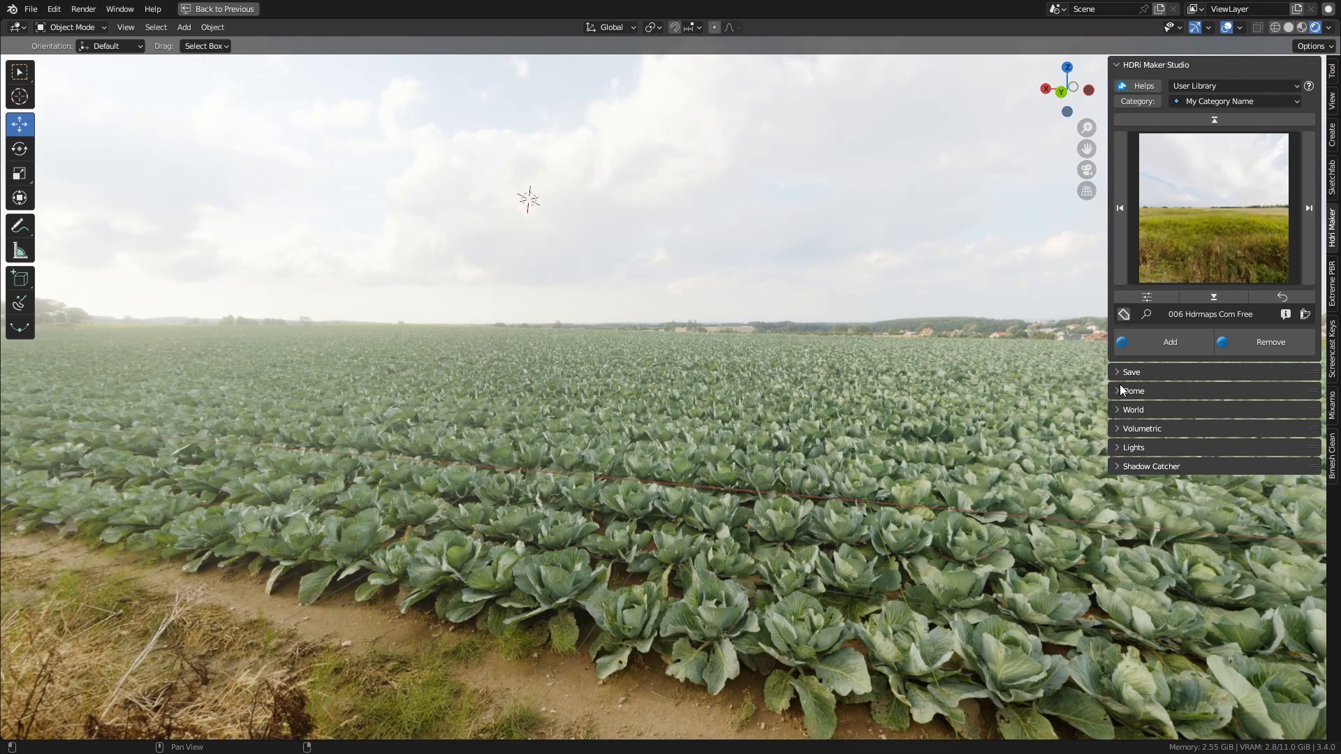
click(1133, 391)
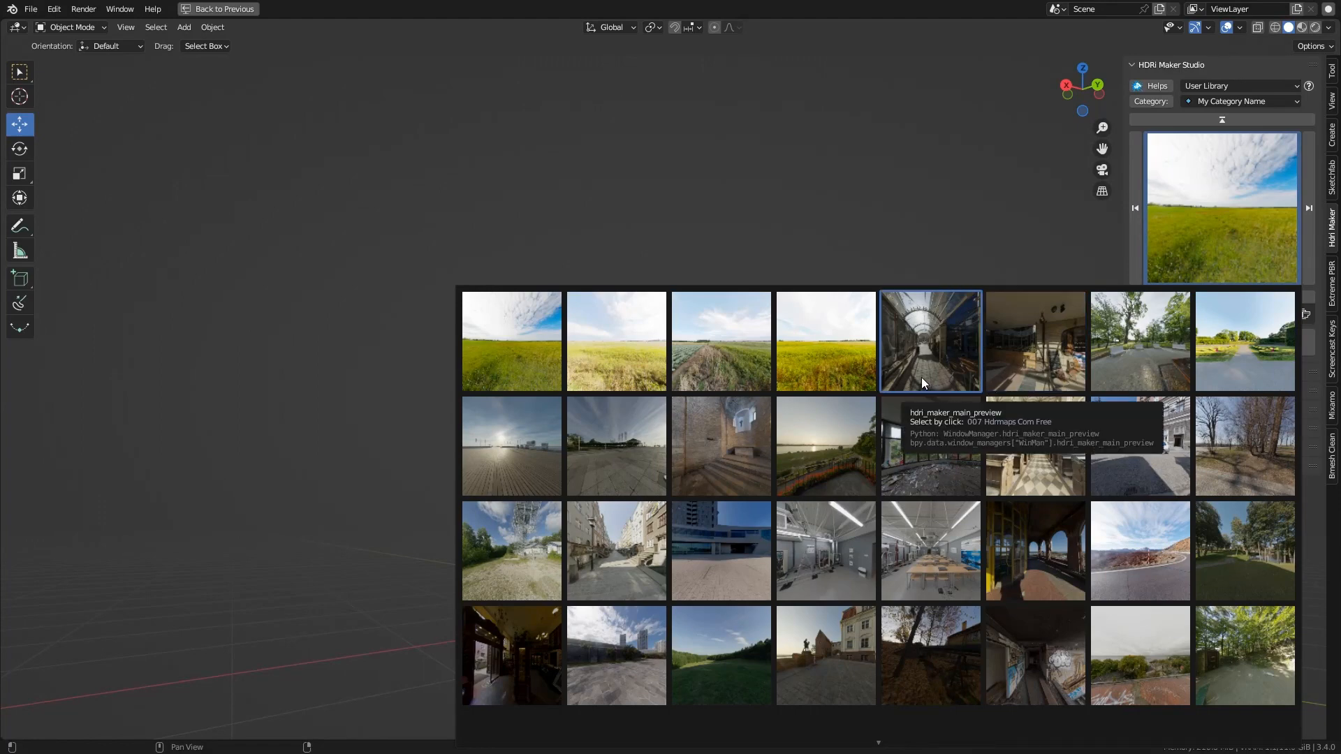
Redraw the 007 preview with an adjusted Z rotation, higher emission and saturation
click(929, 341)
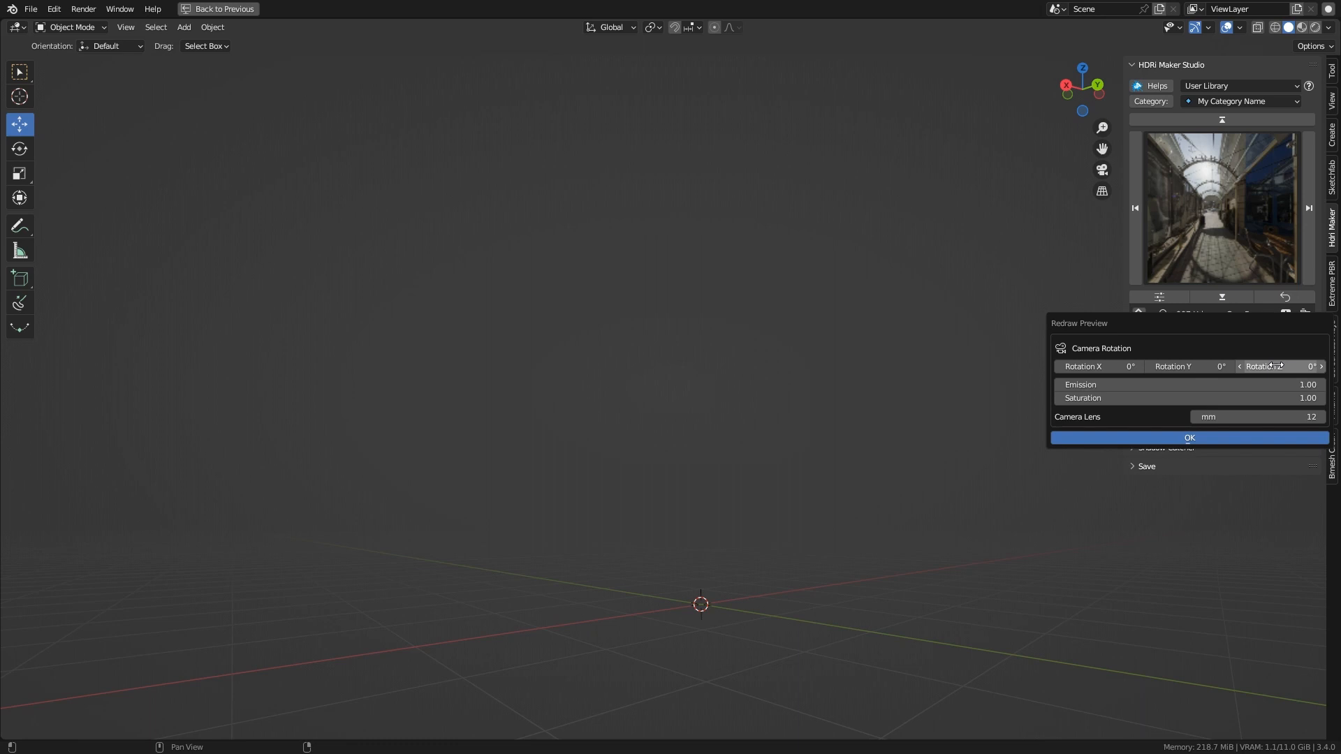
drag(1261, 366, 1286, 366)
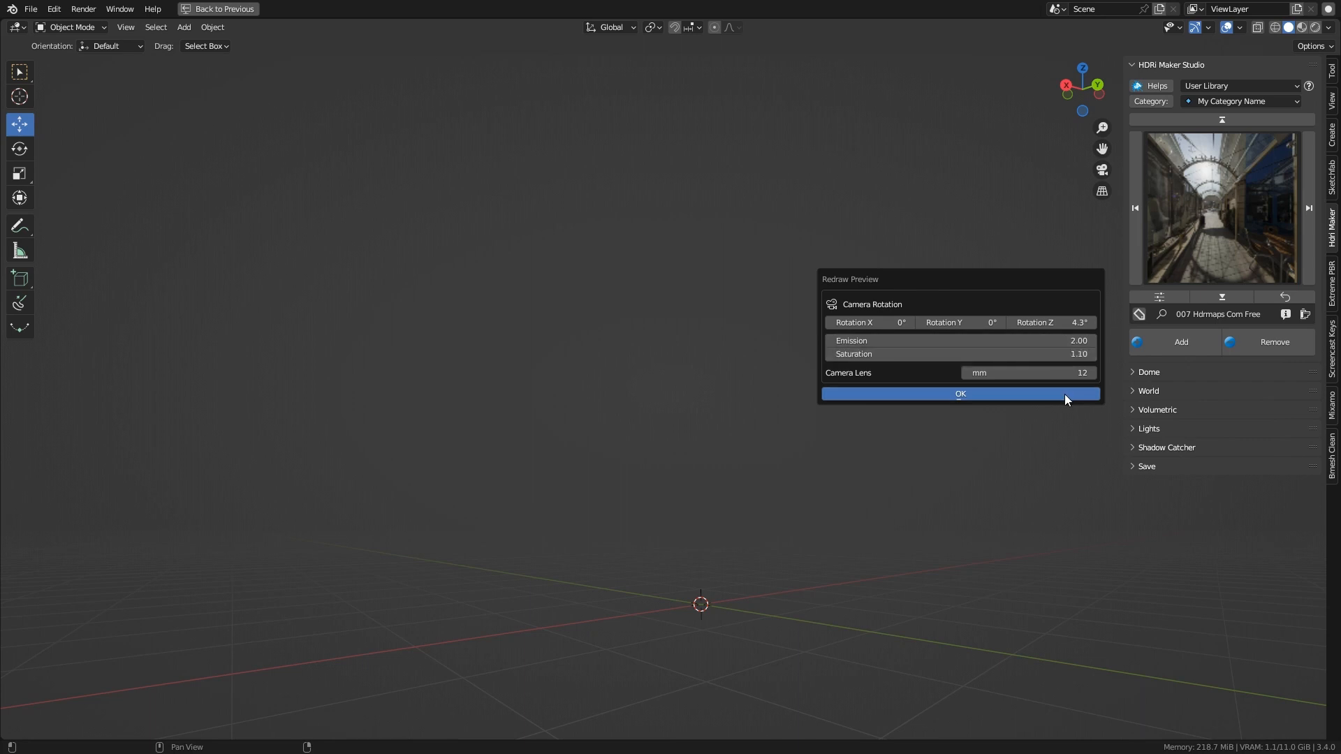
click(960, 394)
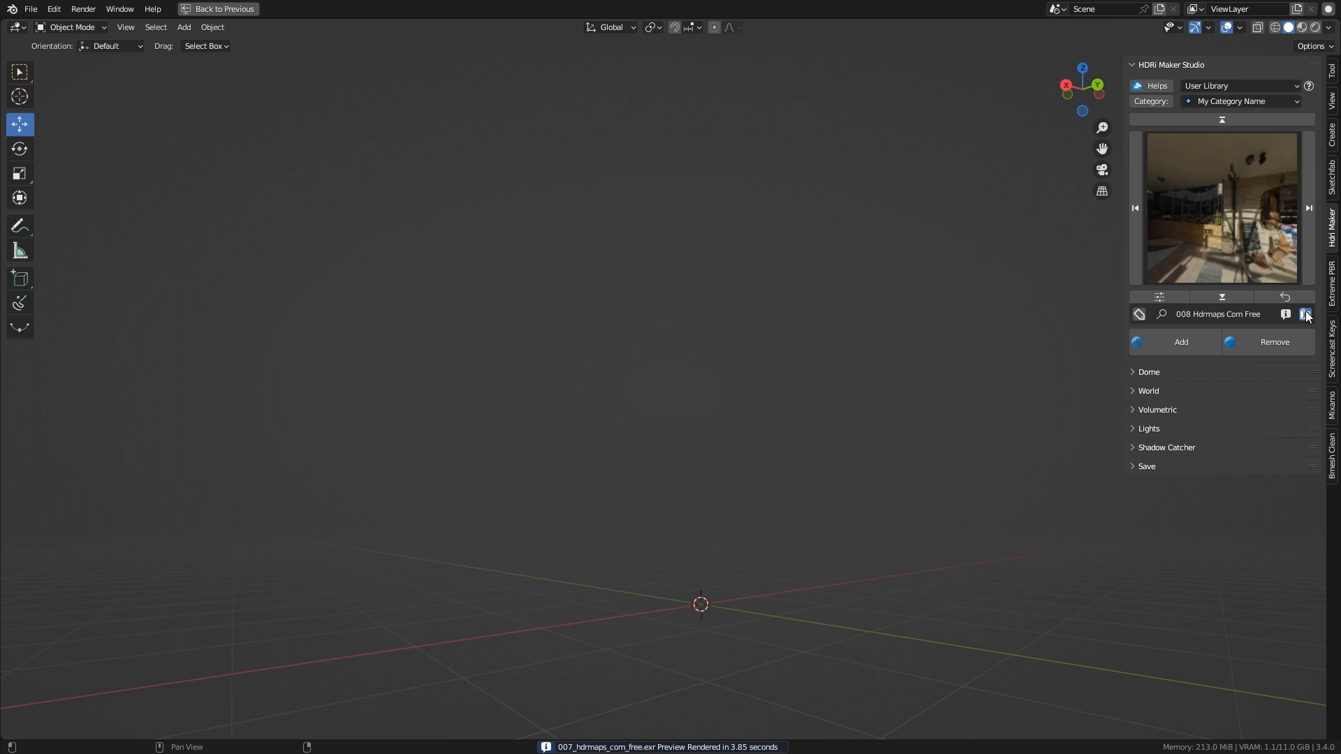
Redraw the 008 preview twice: first with stronger emission, then rotated -65° on Z
click(1304, 315)
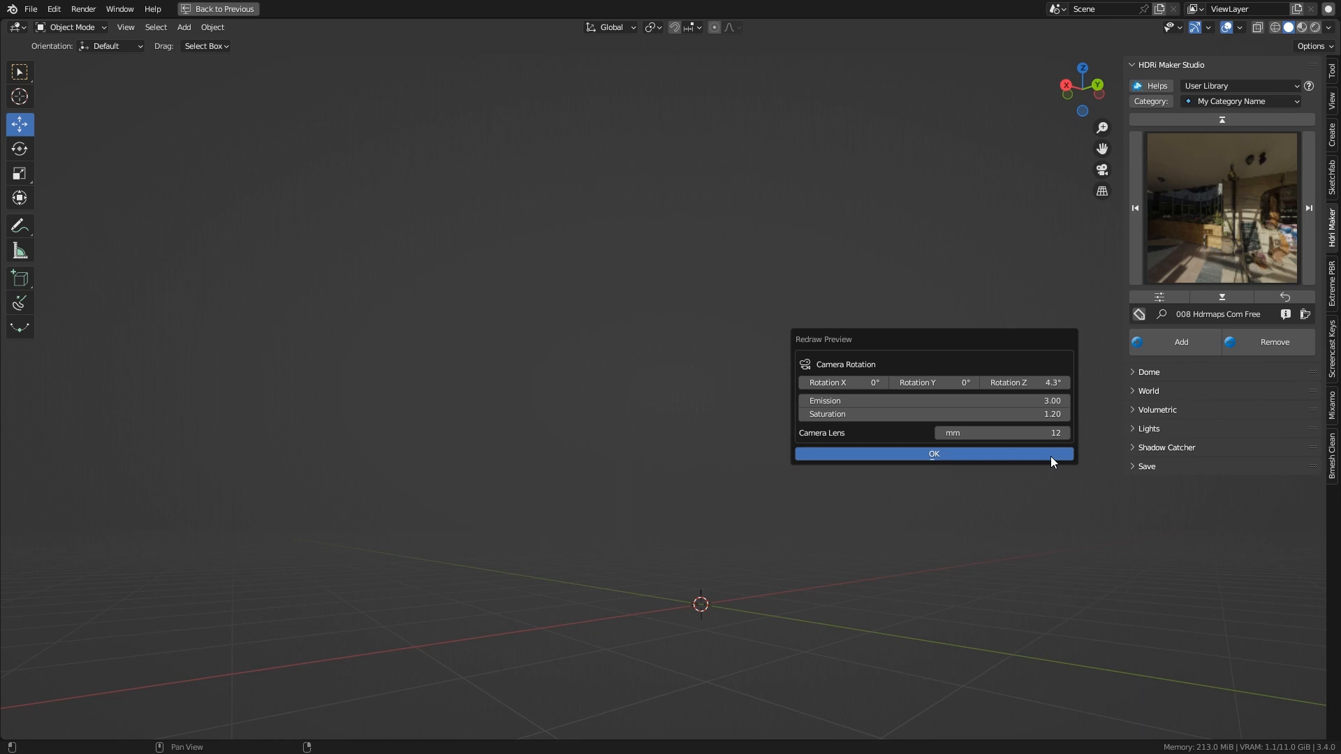
click(933, 453)
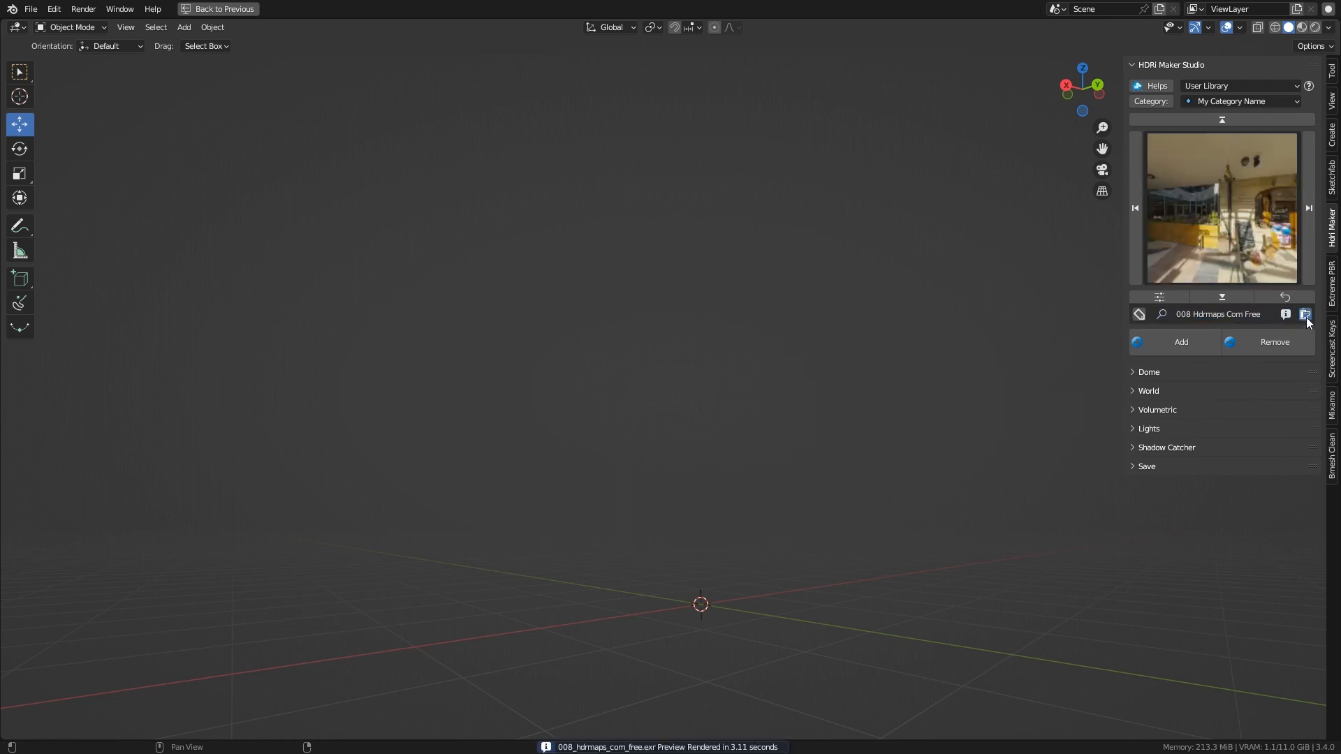
click(1306, 314)
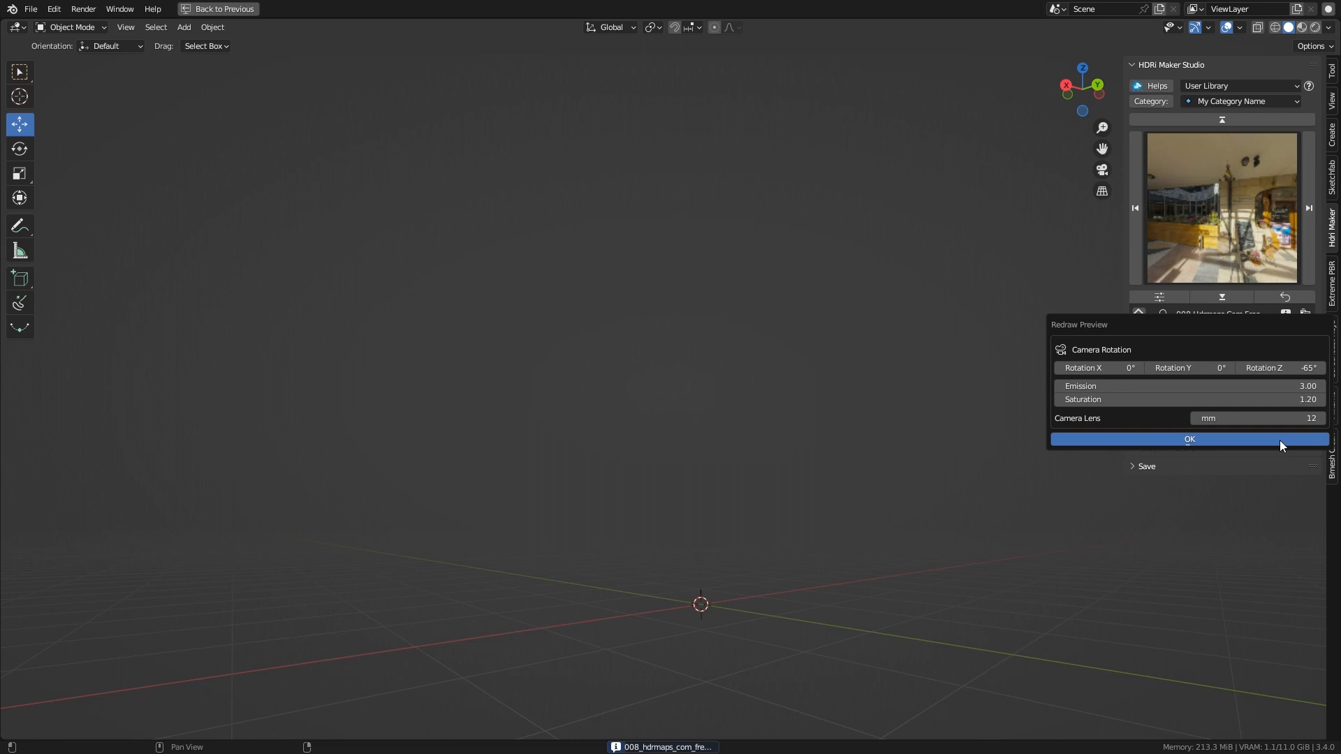
click(1187, 438)
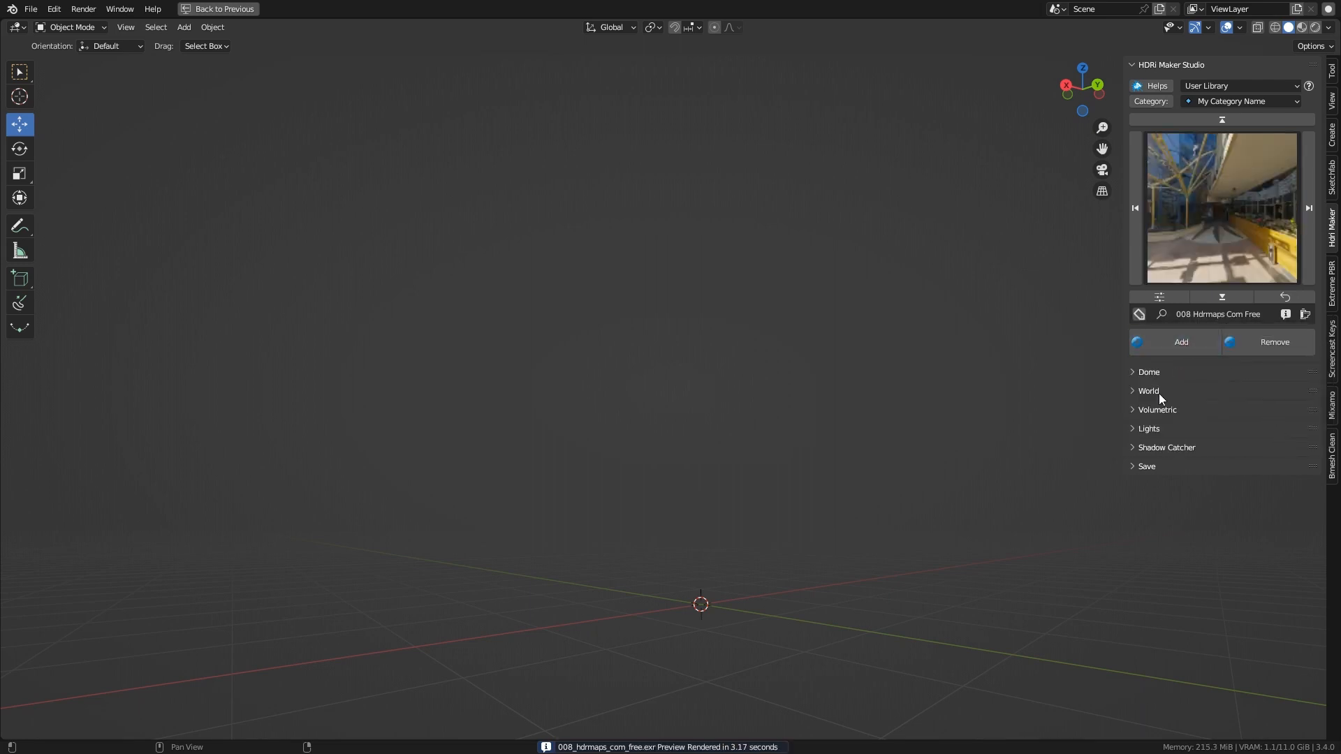